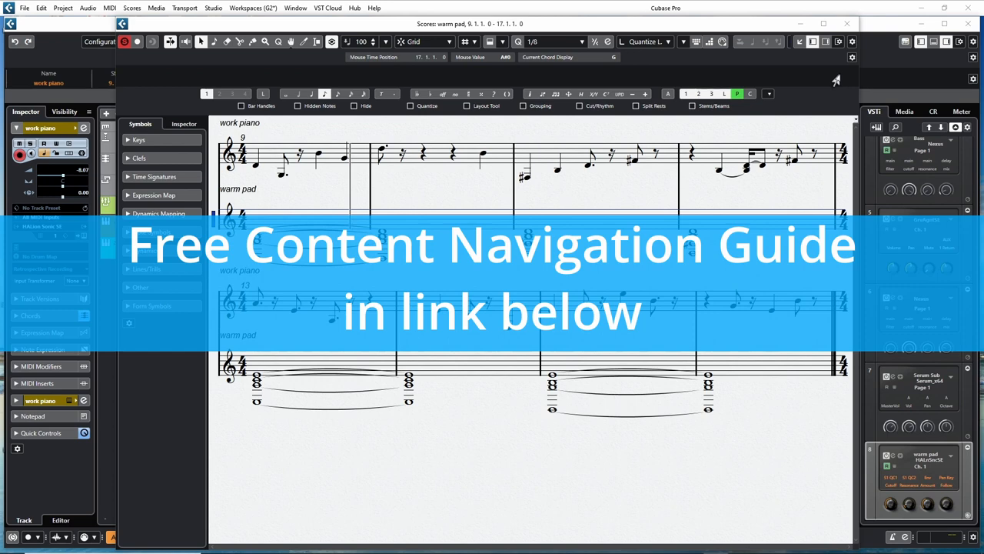
pyautogui.moveTo(453, 470)
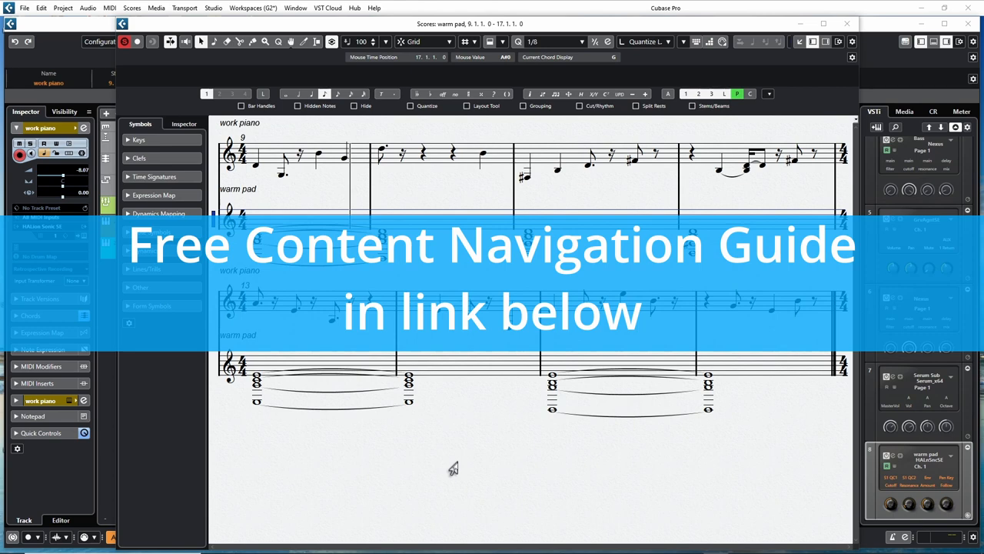
pyautogui.moveTo(538, 474)
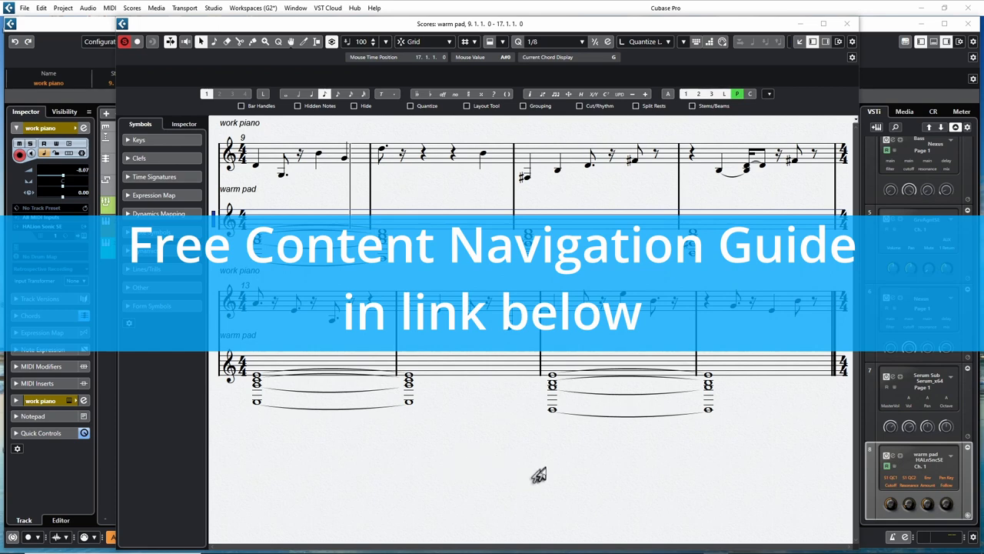
pyautogui.moveTo(613, 483)
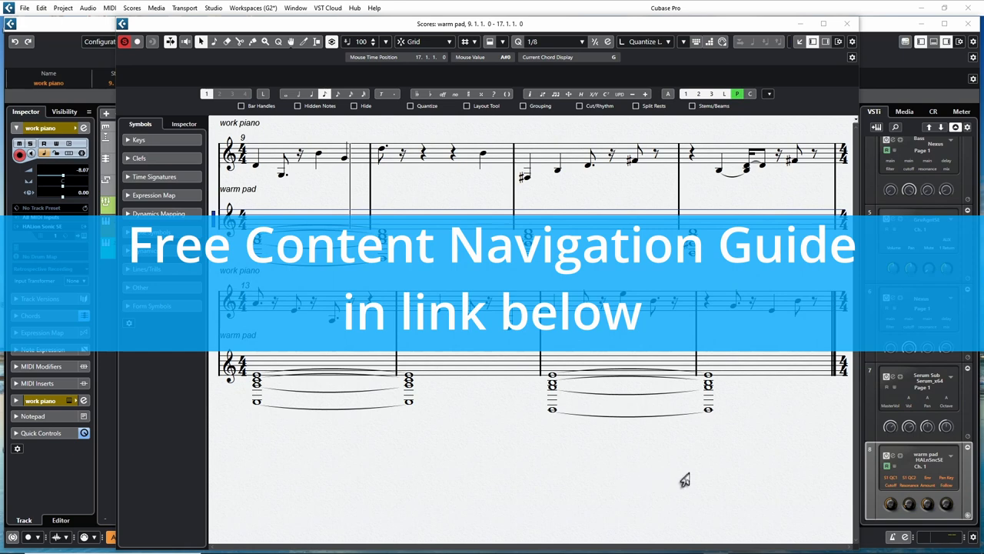
pyautogui.moveTo(592, 200)
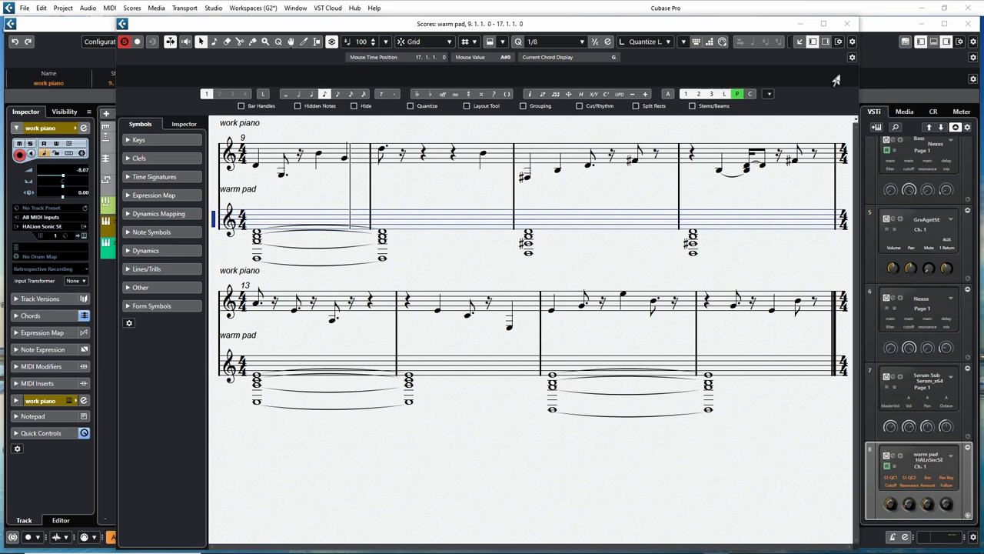
pyautogui.moveTo(453, 469)
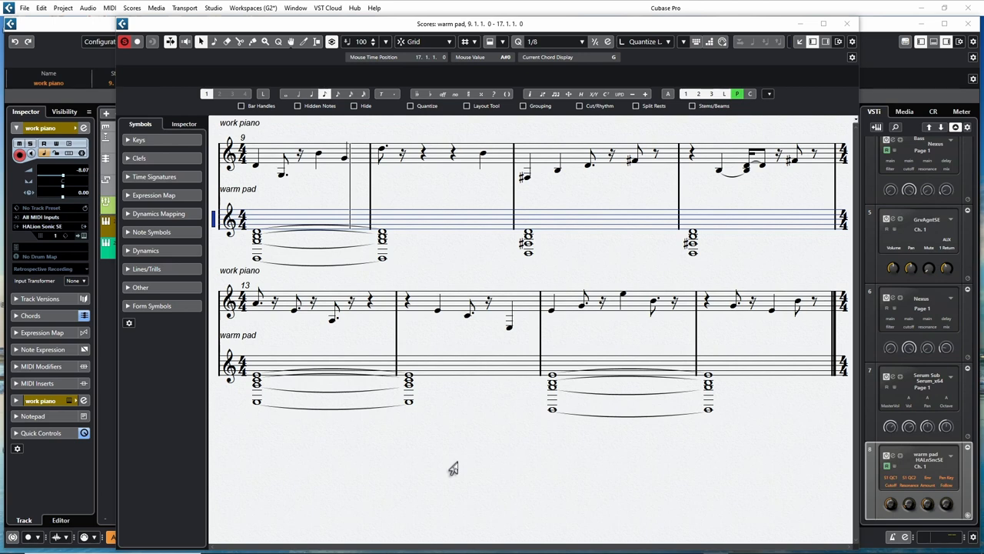
pyautogui.moveTo(534, 475)
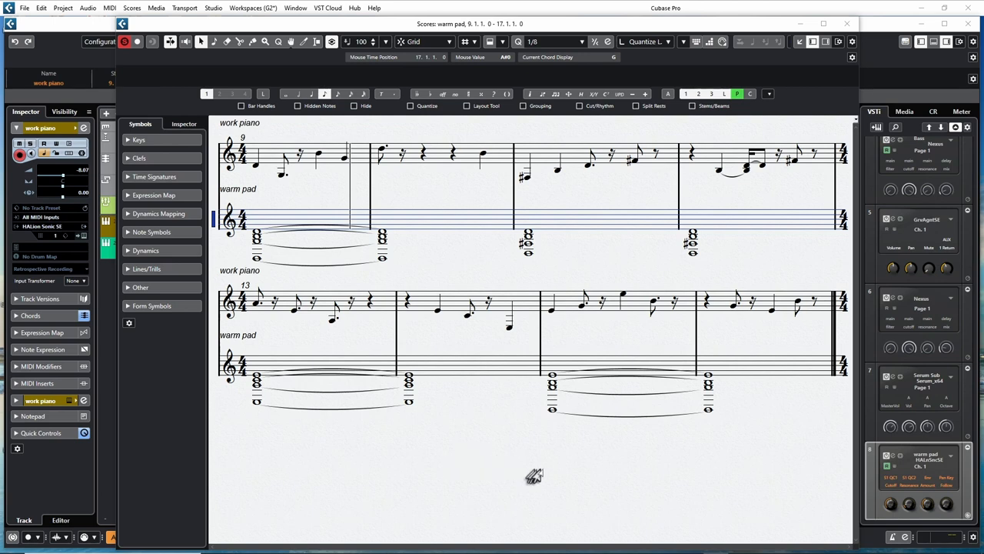
pyautogui.moveTo(613, 482)
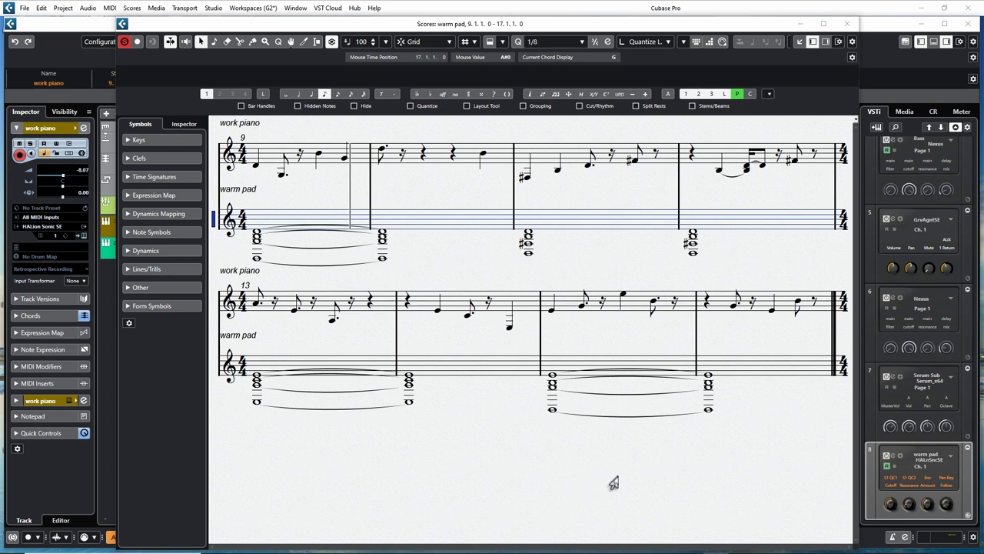
pyautogui.moveTo(679, 483)
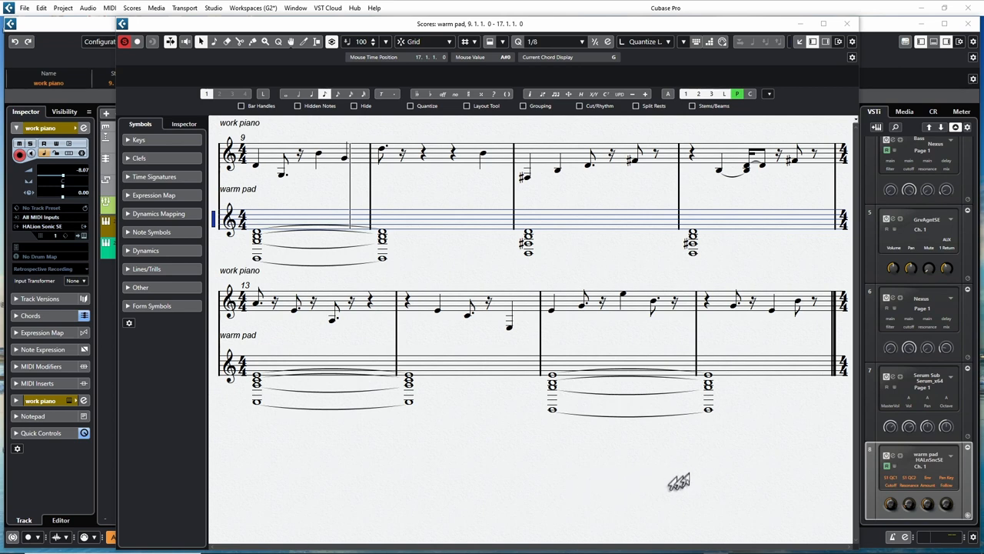
pyautogui.moveTo(575, 252)
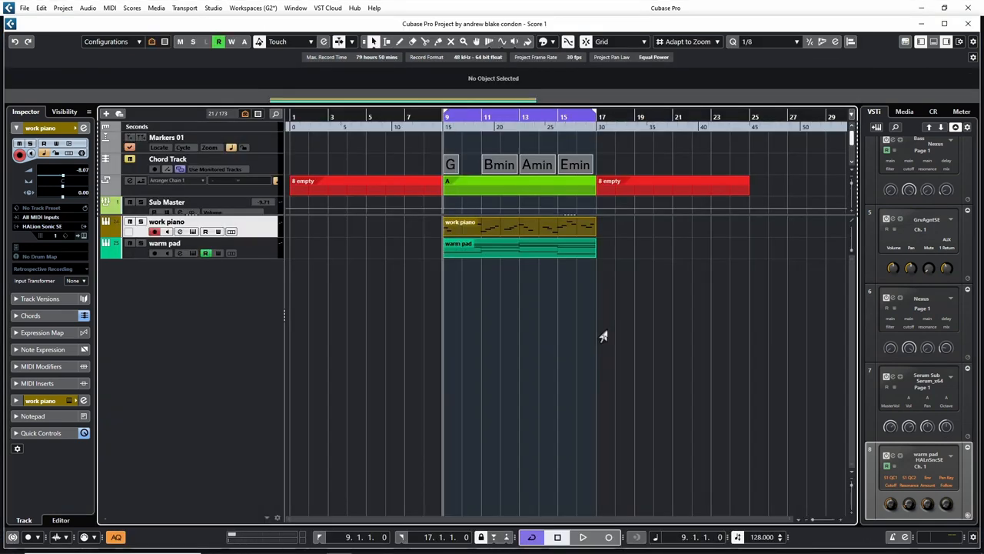
# - Play back bars 9–17, select the work piano and warm pad parts, and open the Scores menu
pyautogui.click(583, 537)
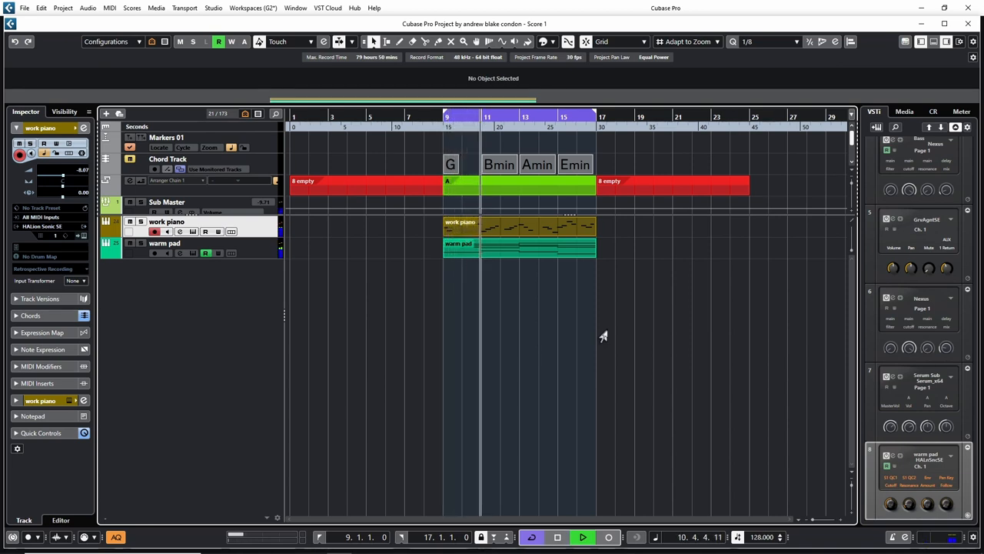
pyautogui.click(498, 119)
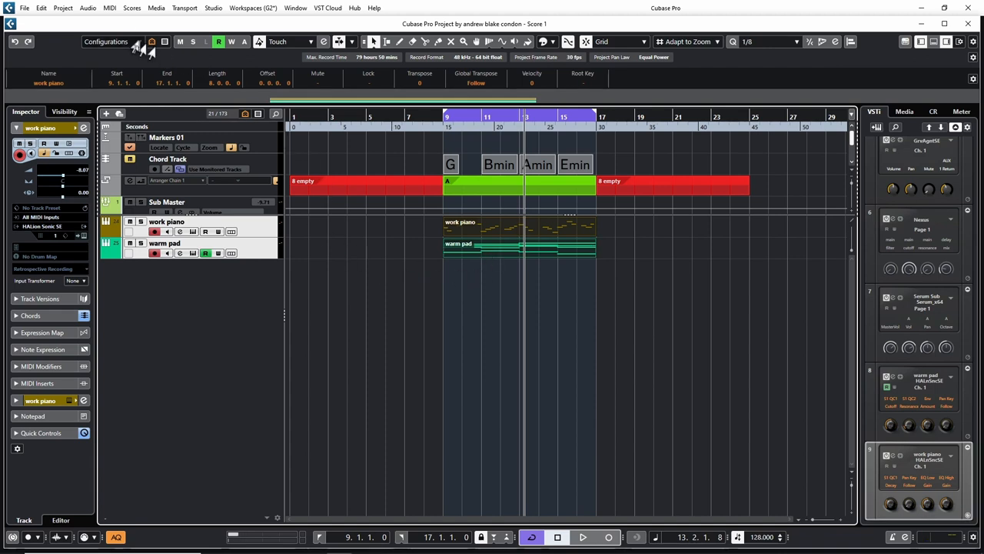
pyautogui.click(132, 8)
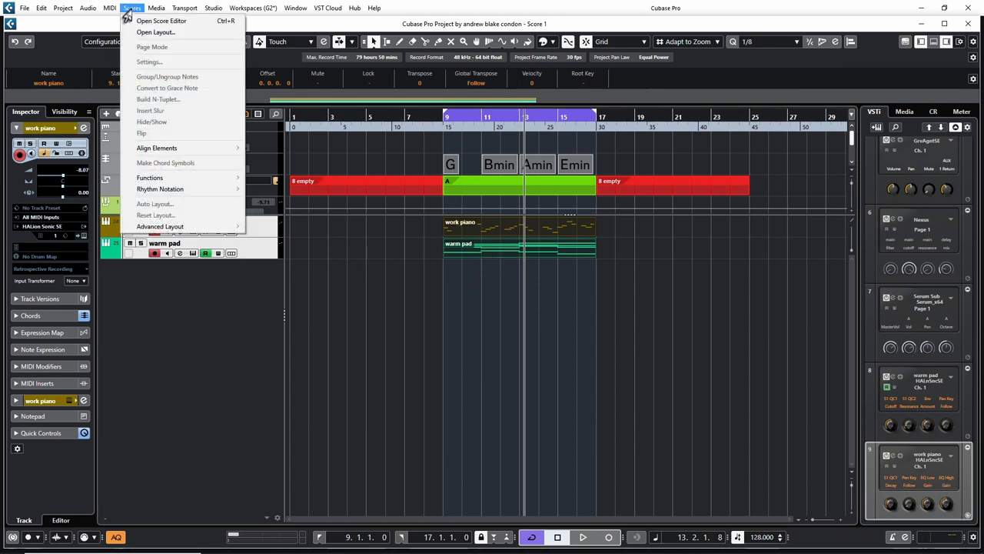
pyautogui.moveTo(162, 21)
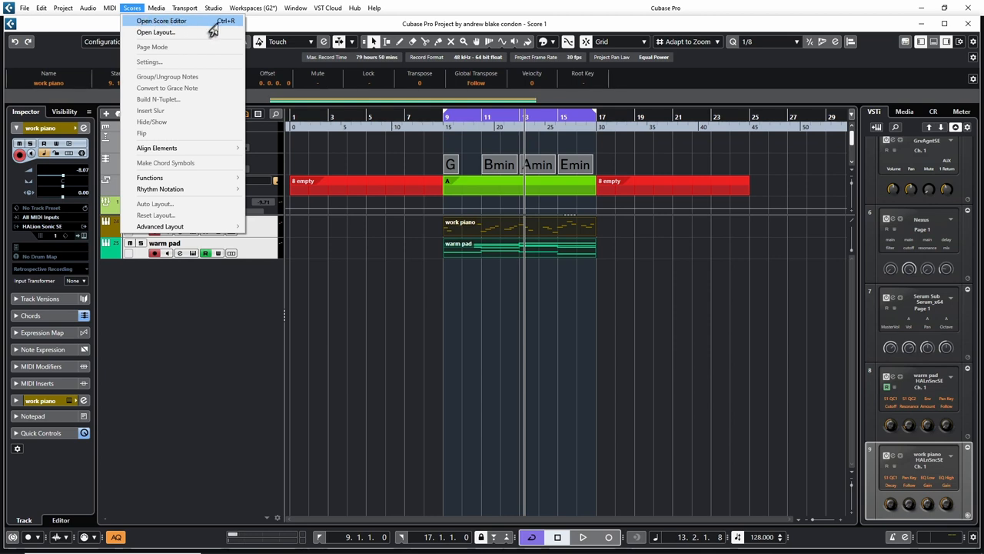
# - Open both selected parts in the Score Editor (Ctrl+R)
pyautogui.click(162, 21)
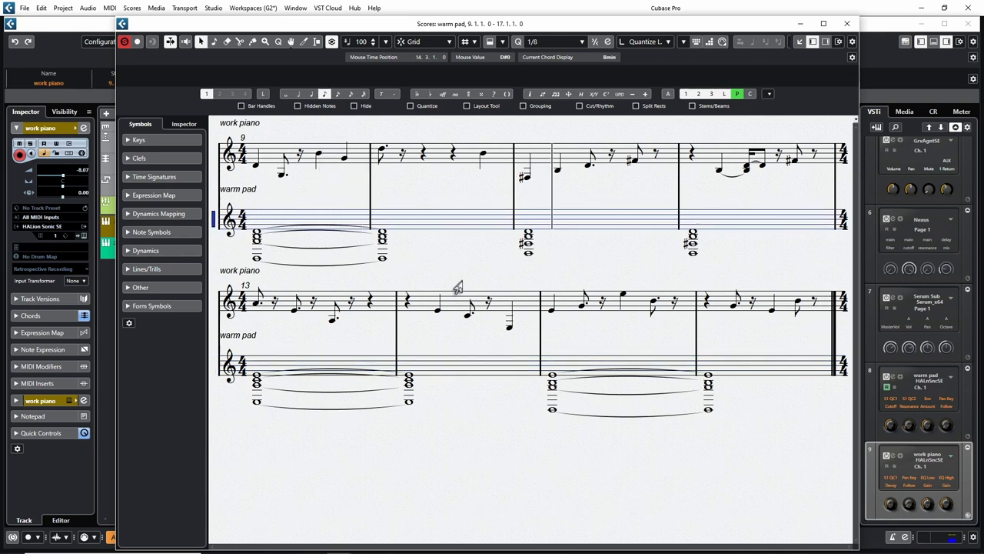
pyautogui.moveTo(754, 188)
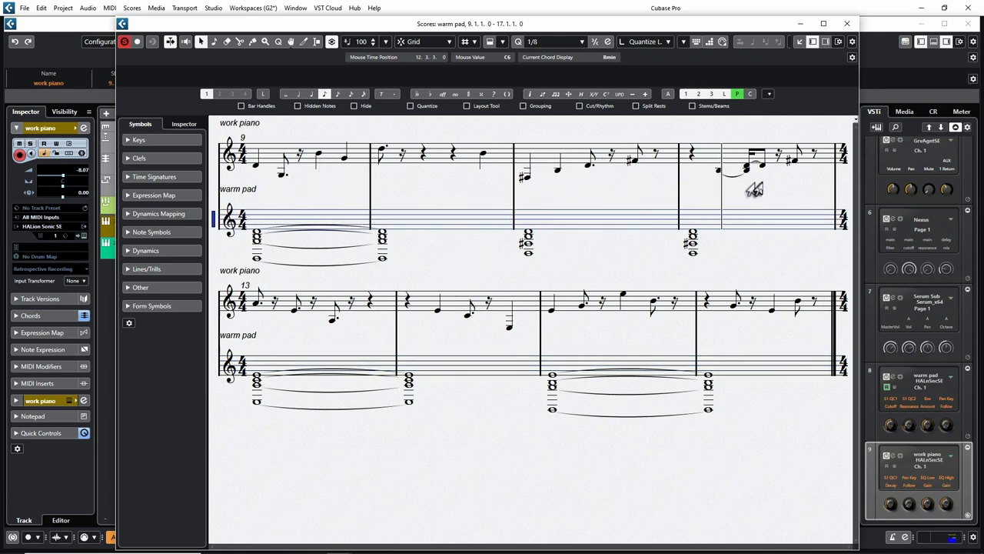
pyautogui.moveTo(330, 361)
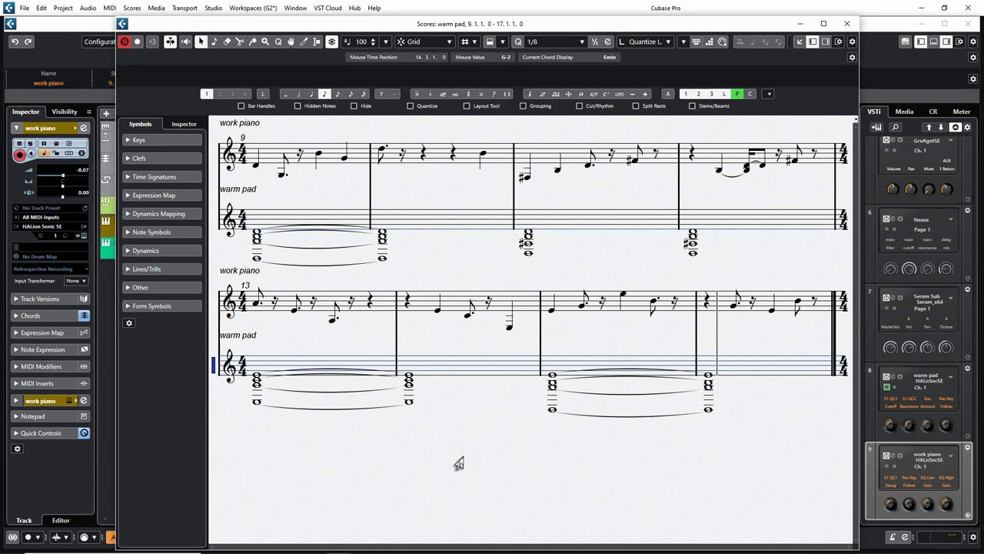
pyautogui.moveTo(438, 444)
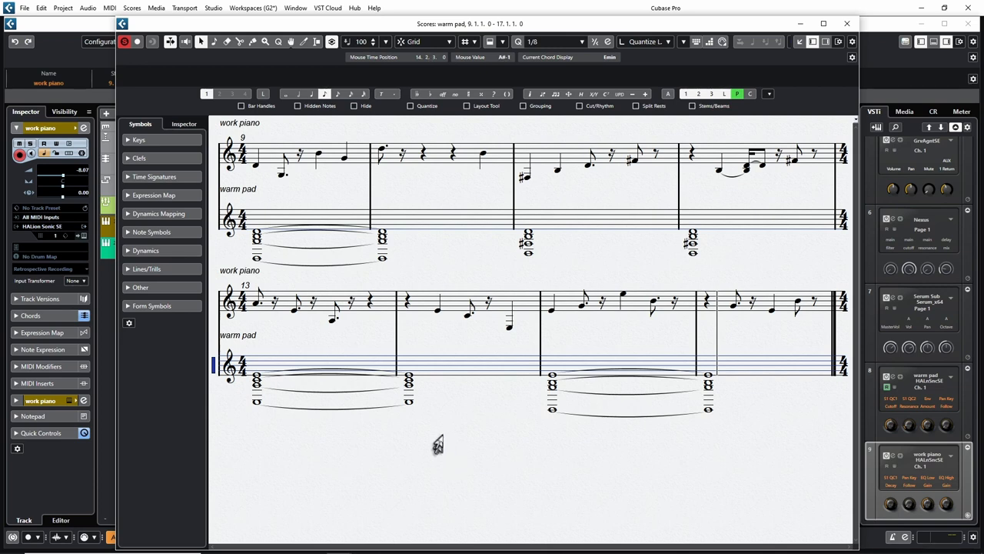
pyautogui.moveTo(458, 450)
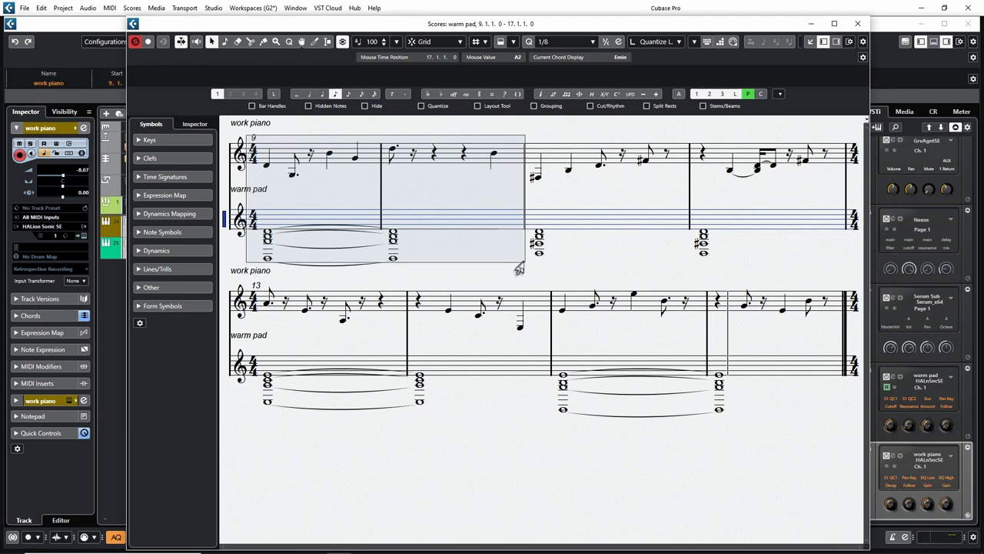
# - Select the bar 9, beat 3 piano note so the info line shows its values
pyautogui.click(392, 154)
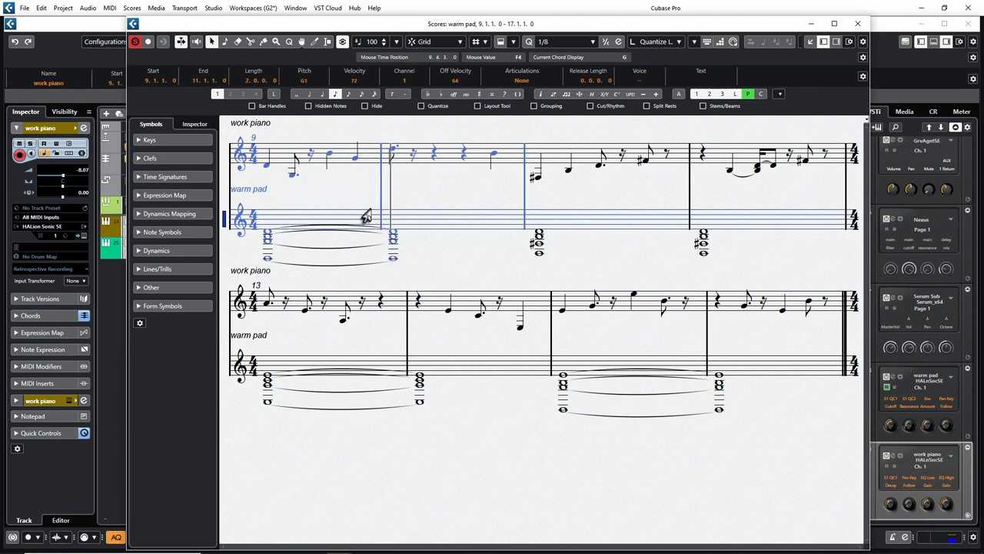
pyautogui.moveTo(303, 188)
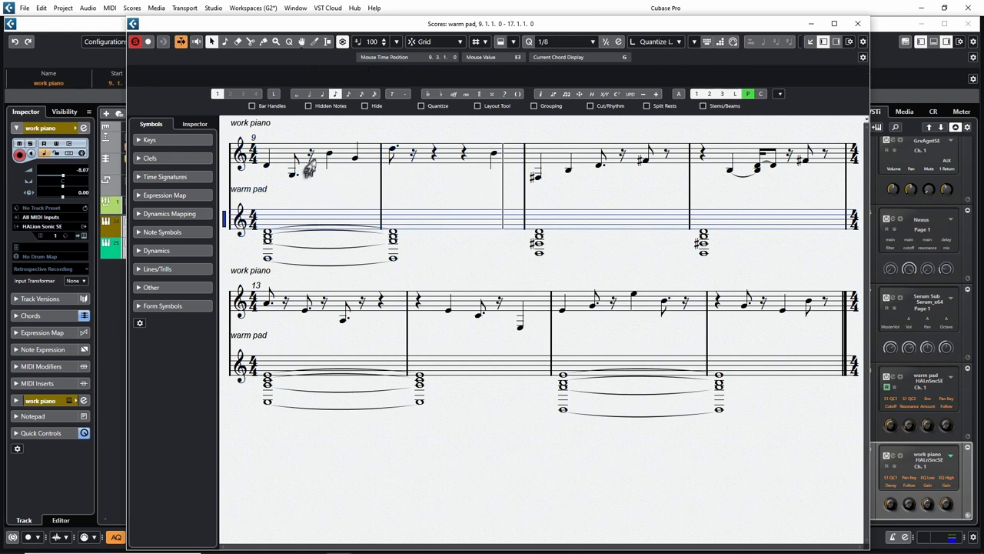
pyautogui.click(315, 164)
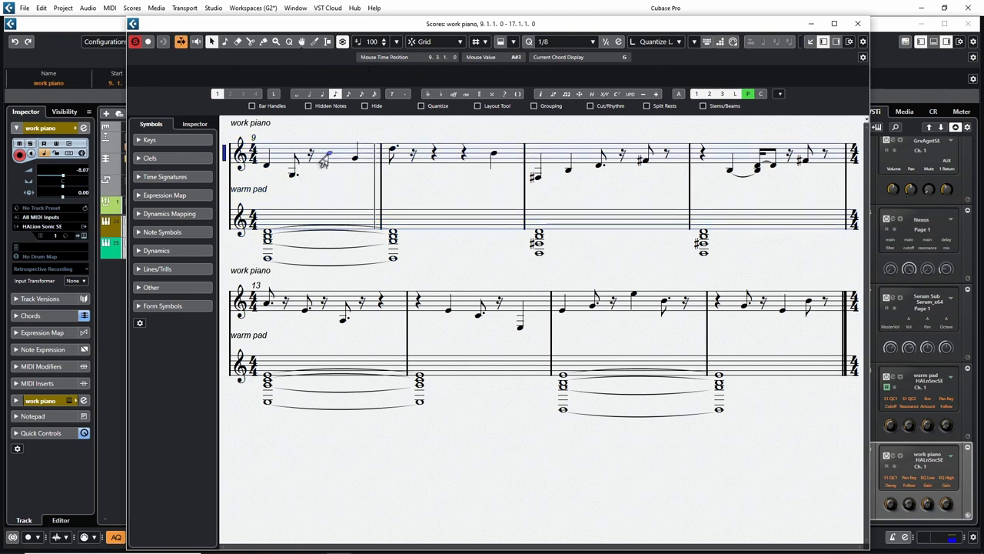
pyautogui.click(329, 156)
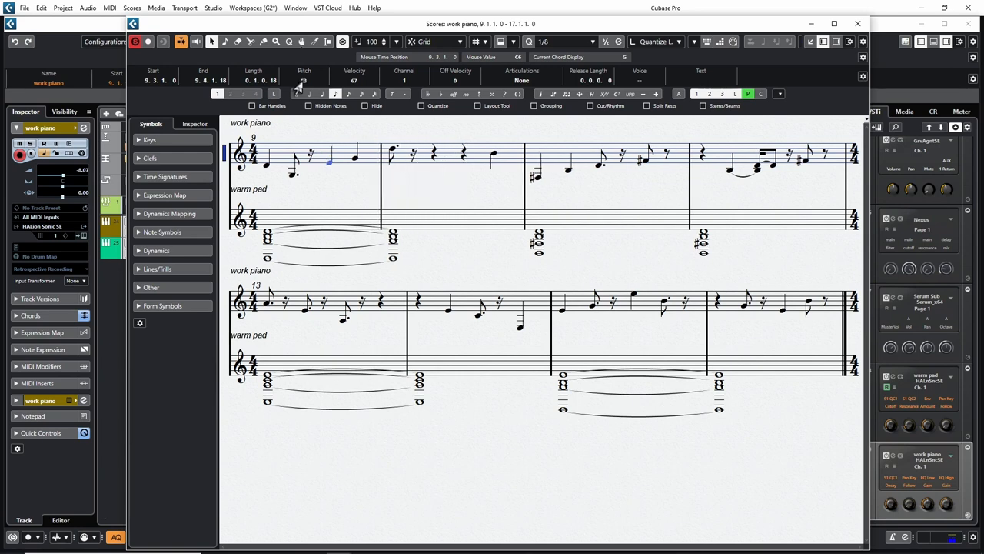
pyautogui.click(327, 163)
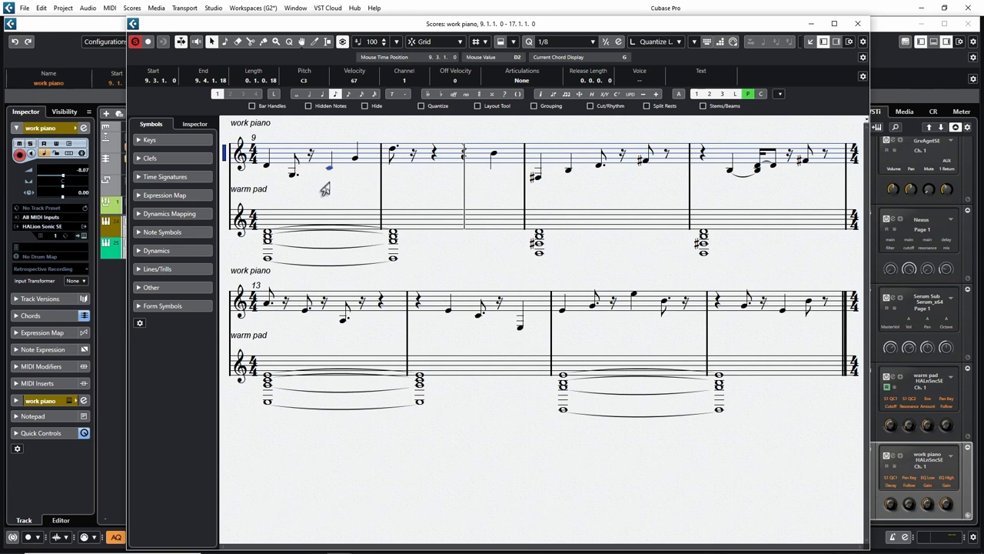
pyautogui.moveTo(351, 198)
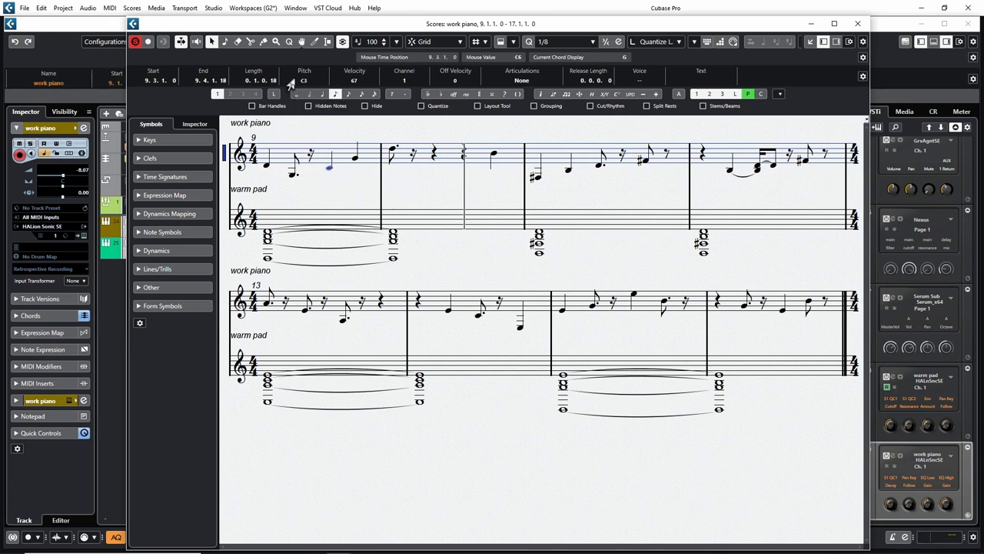
pyautogui.moveTo(465, 260)
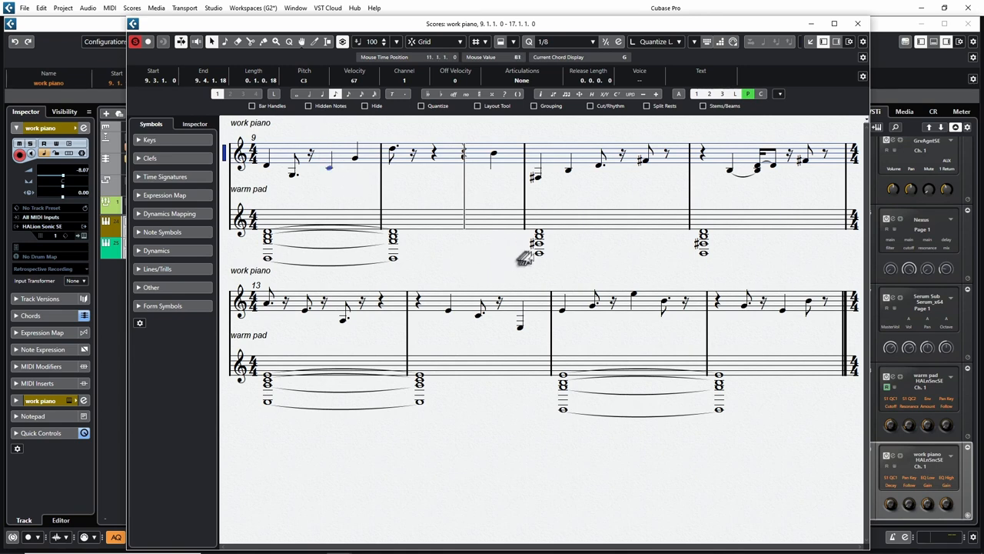
pyautogui.moveTo(553, 303)
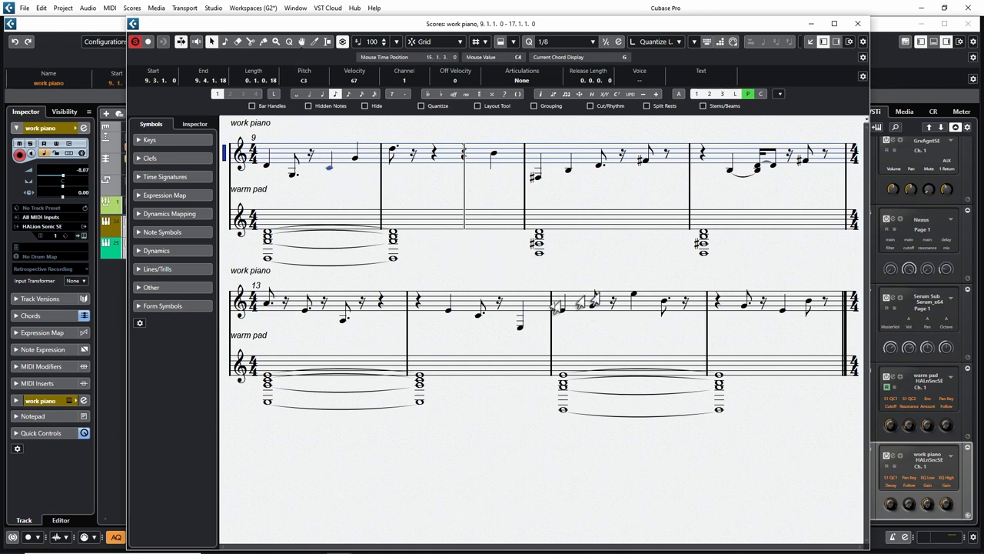
pyautogui.moveTo(388, 212)
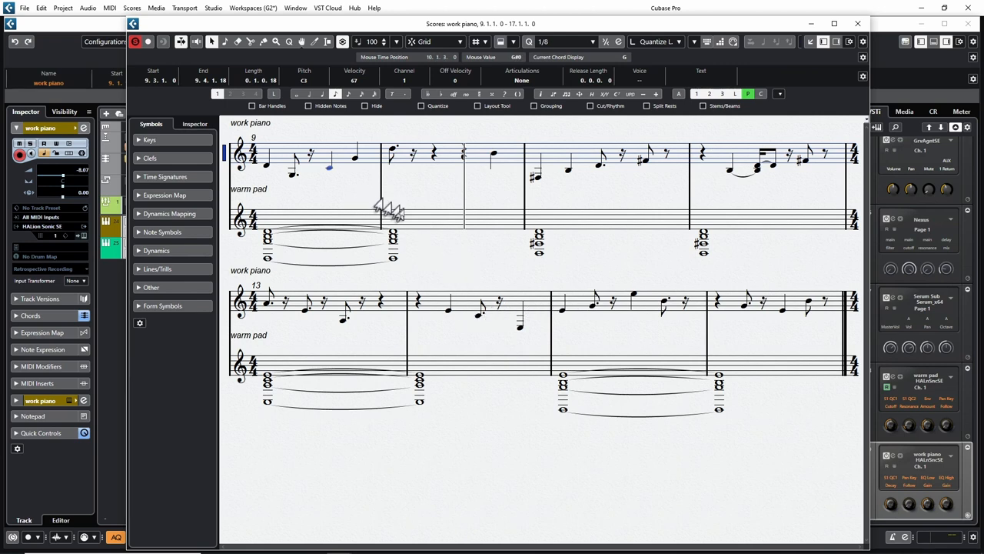
pyautogui.moveTo(450, 254)
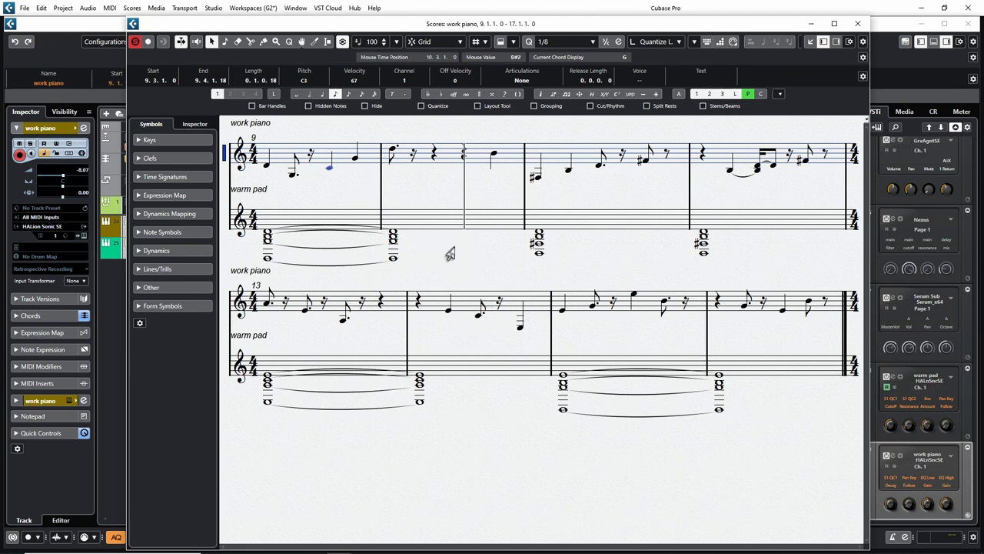
pyautogui.moveTo(449, 273)
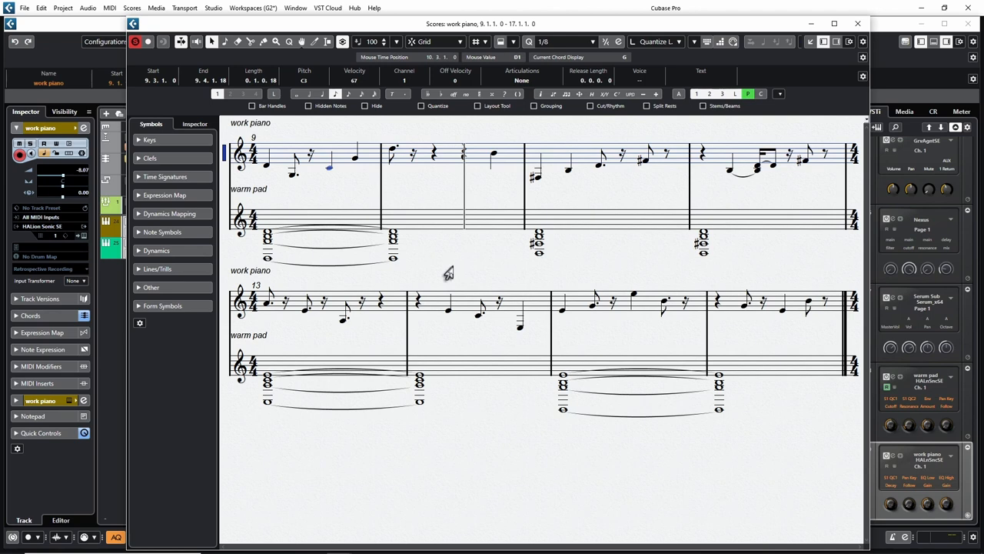
pyautogui.moveTo(464, 259)
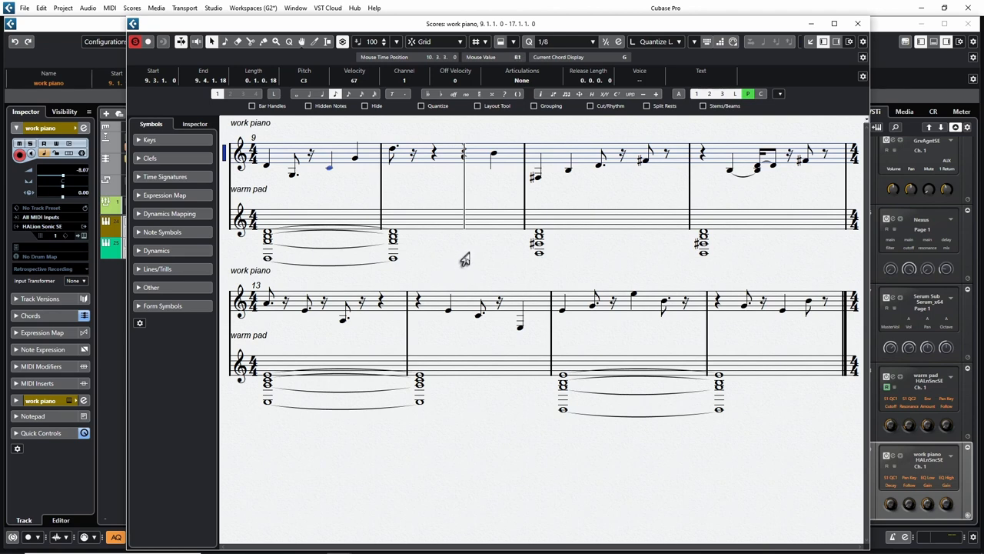
pyautogui.moveTo(487, 471)
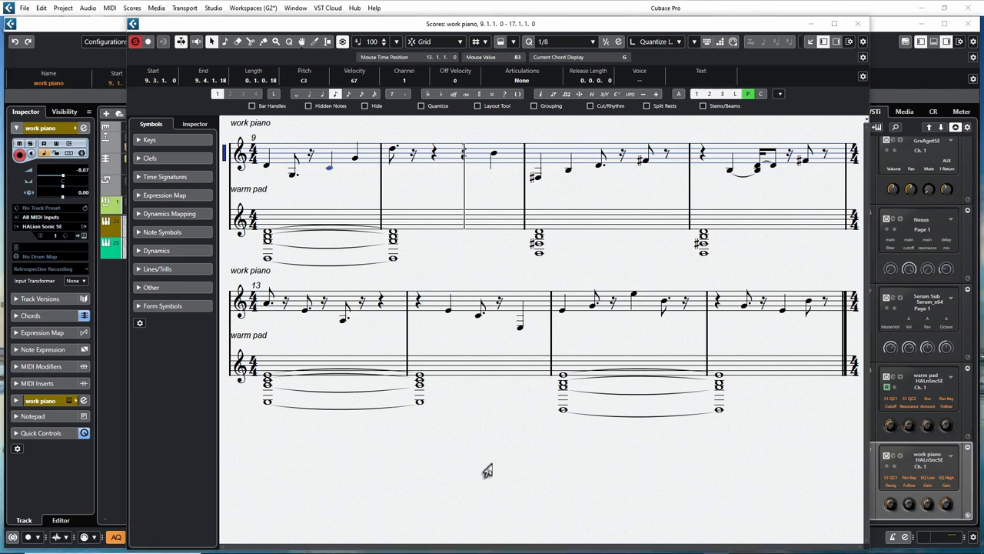
pyautogui.moveTo(436, 447)
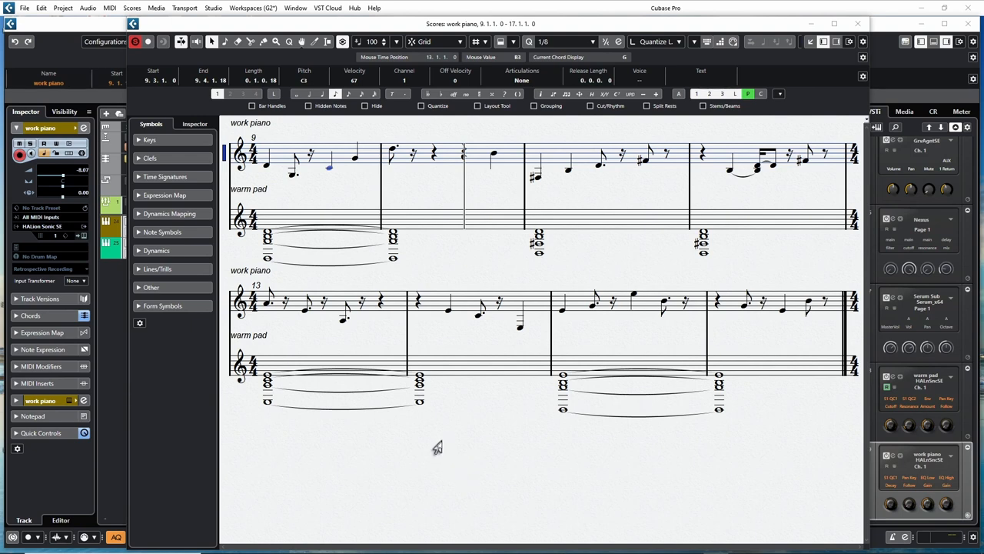
pyautogui.moveTo(411, 454)
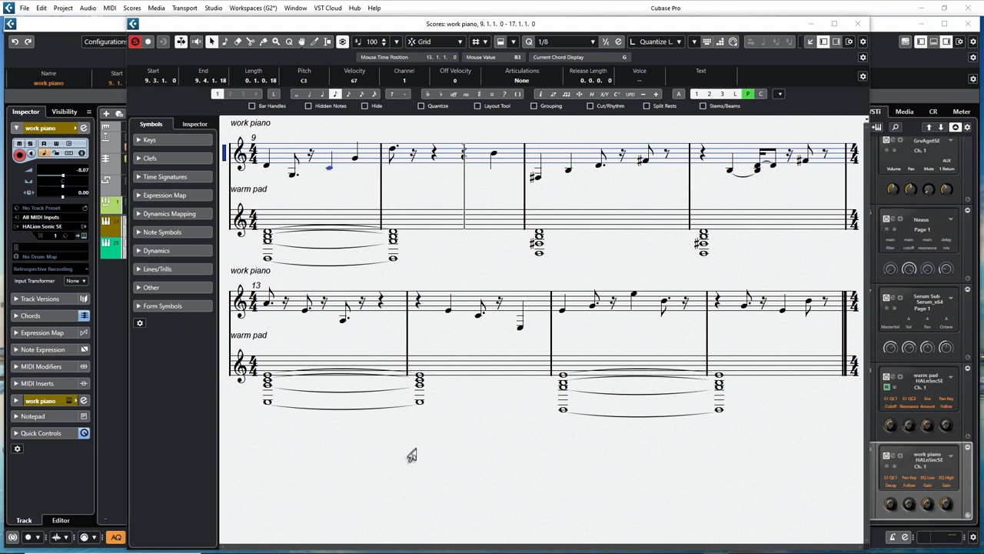
pyautogui.moveTo(371, 81)
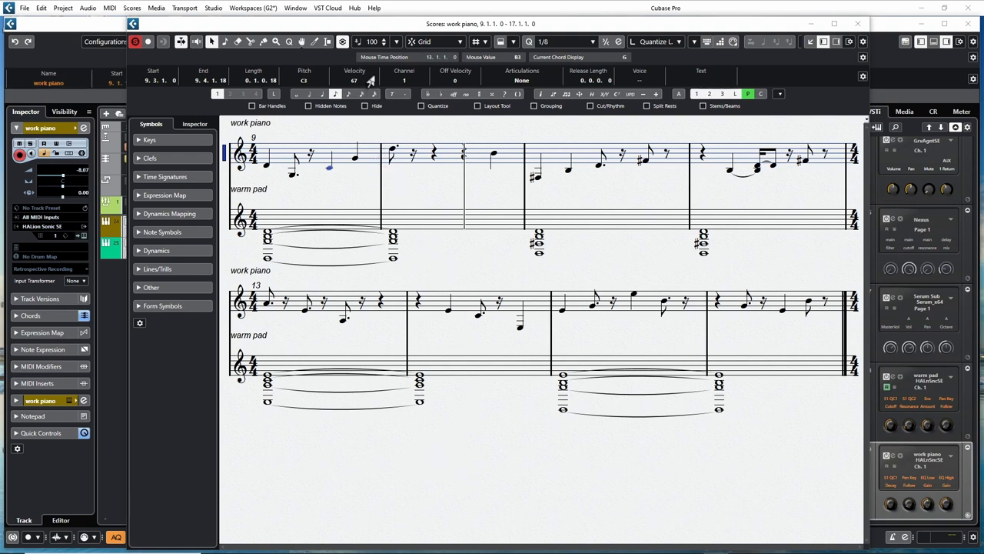
pyautogui.moveTo(400, 208)
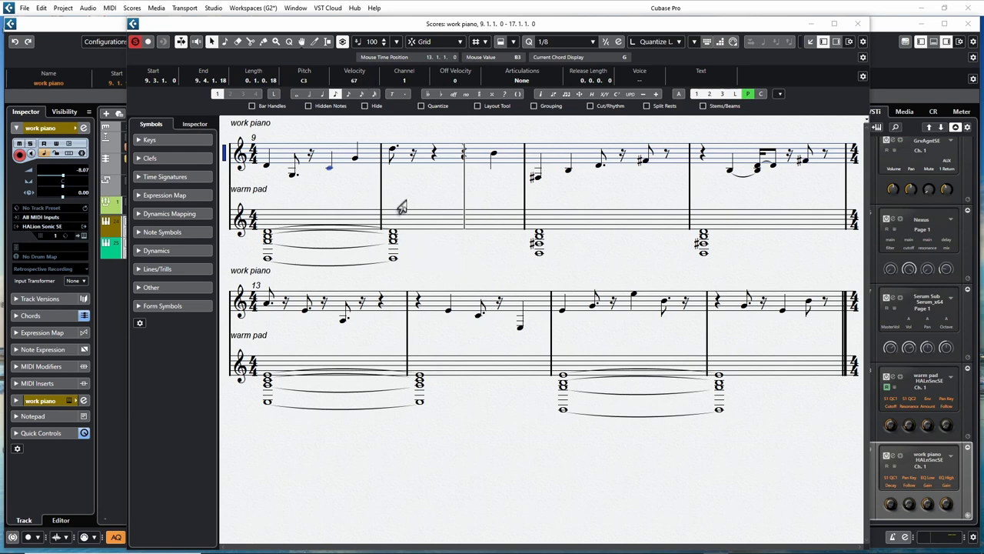
pyautogui.moveTo(449, 342)
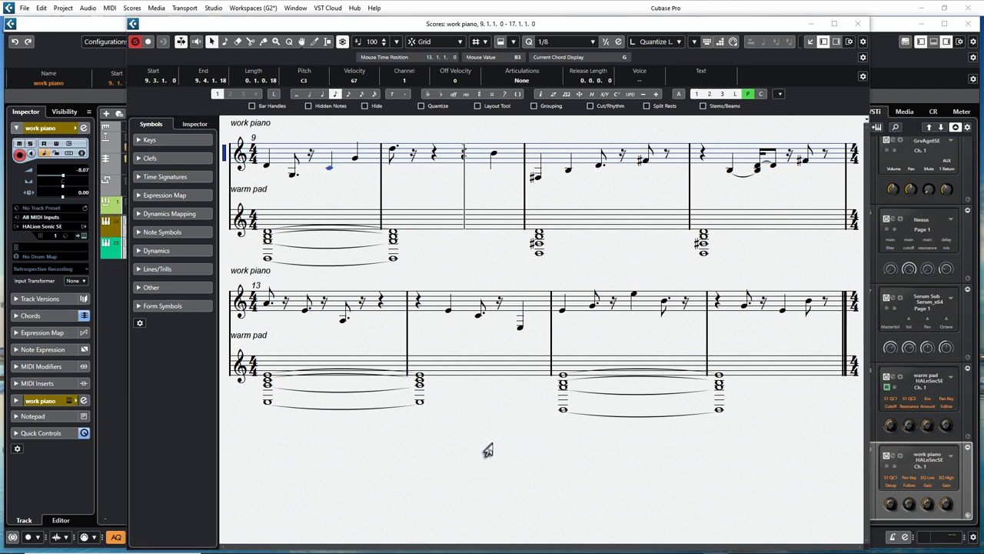
# - Apply a transpose to the warm pad chords and return to page view
pyautogui.click(834, 23)
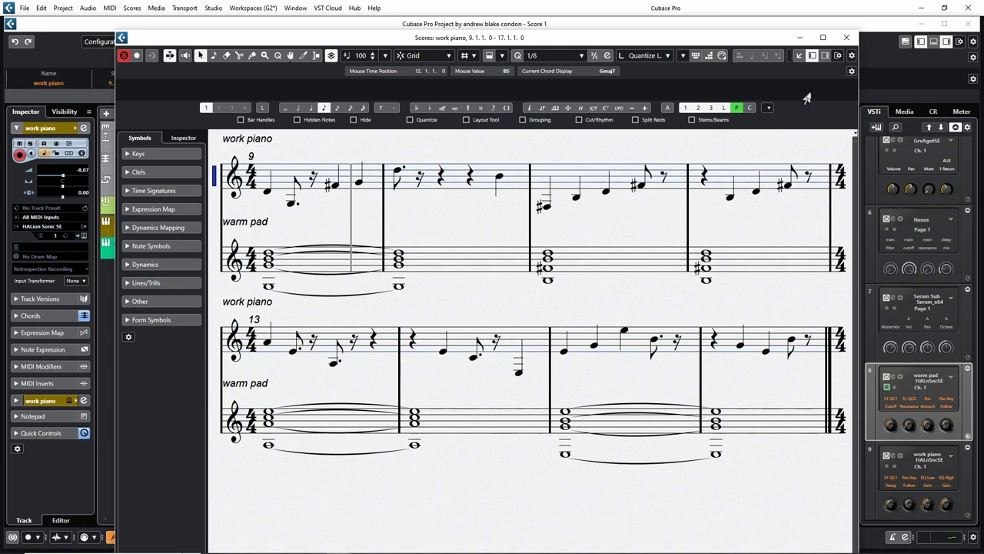
pyautogui.moveTo(805, 77)
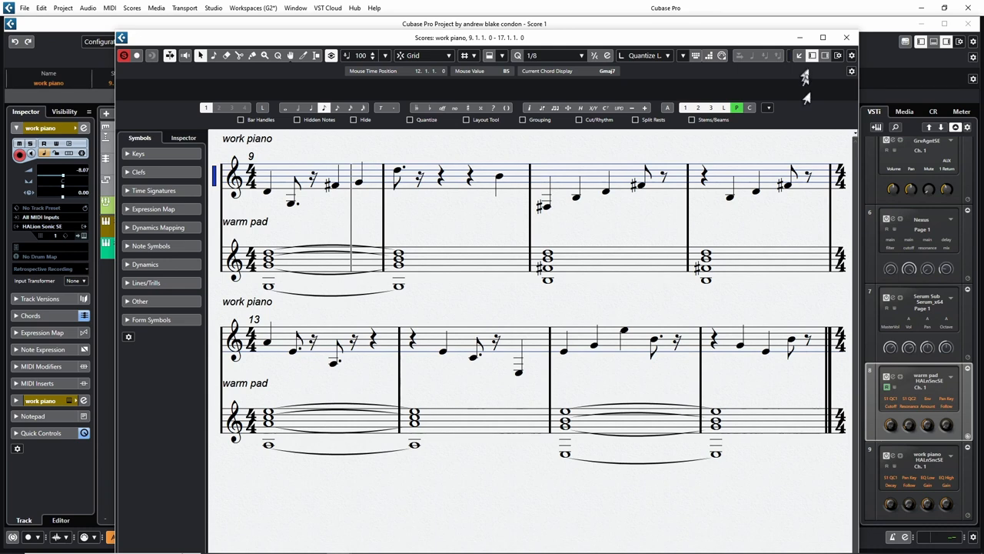
pyautogui.moveTo(579, 295)
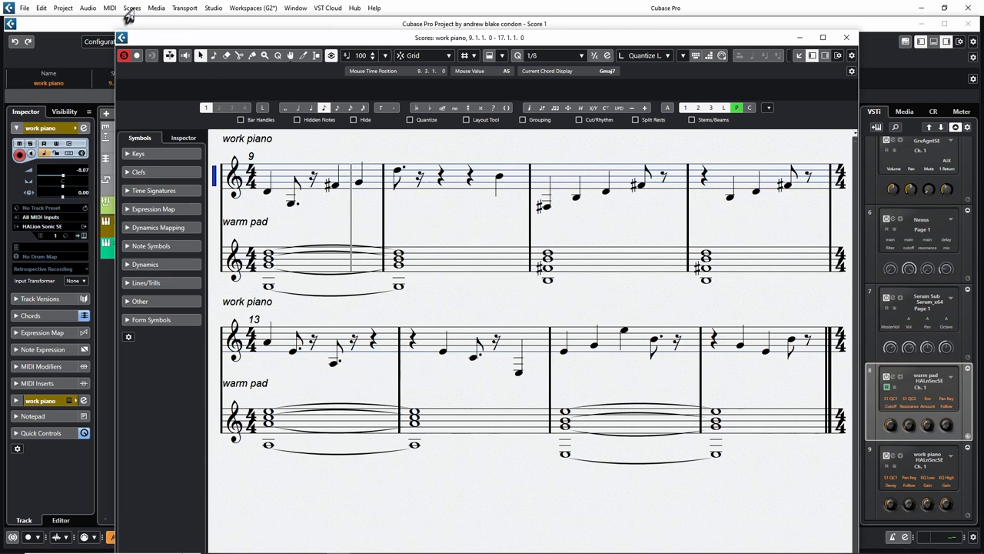
# - Open Scores > Settings on the Staff Main tab for the work piano track
pyautogui.click(131, 8)
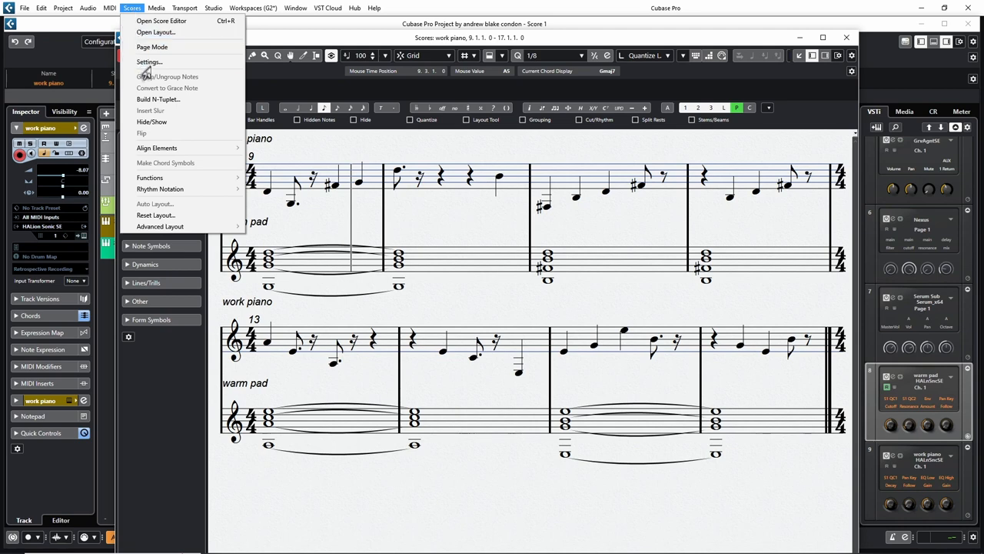
pyautogui.click(148, 62)
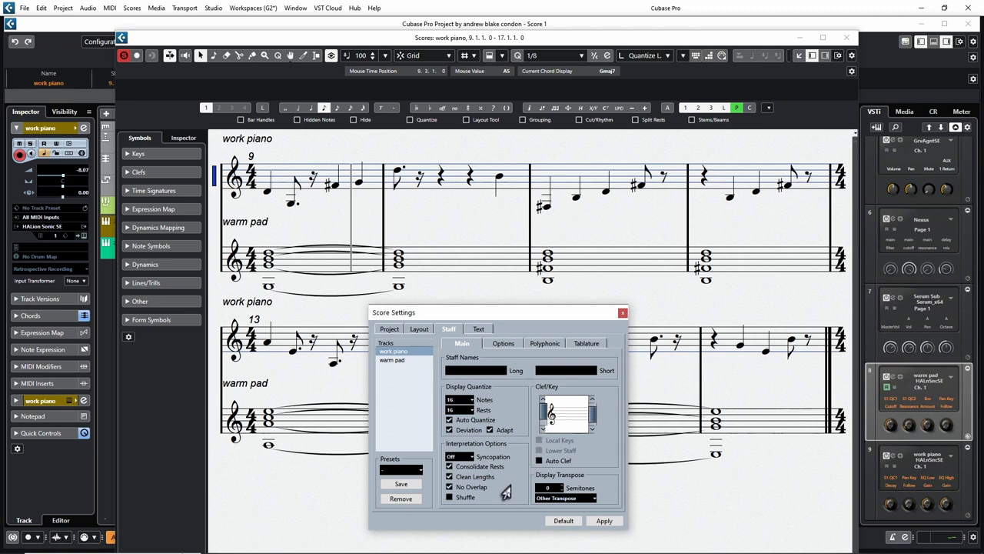
pyautogui.moveTo(389, 411)
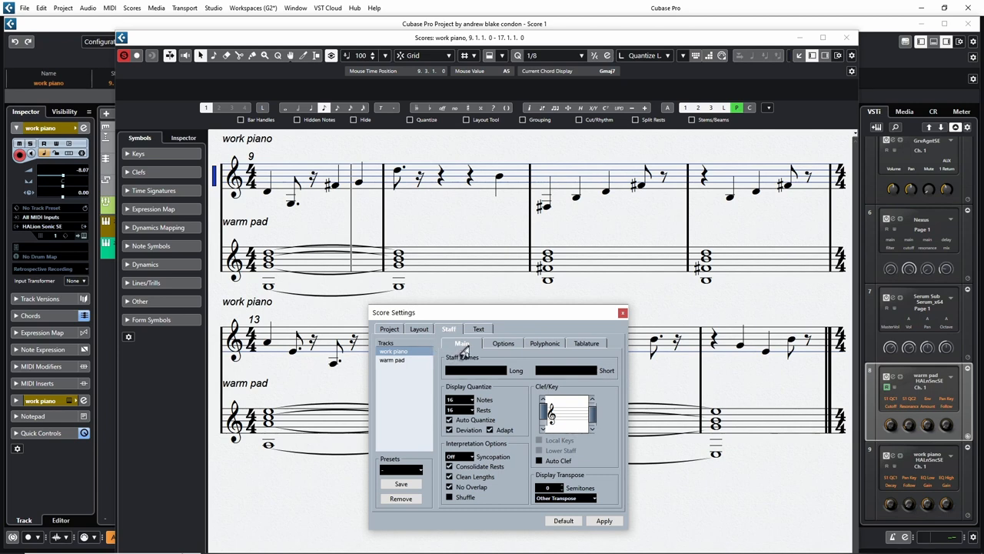
pyautogui.moveTo(495, 385)
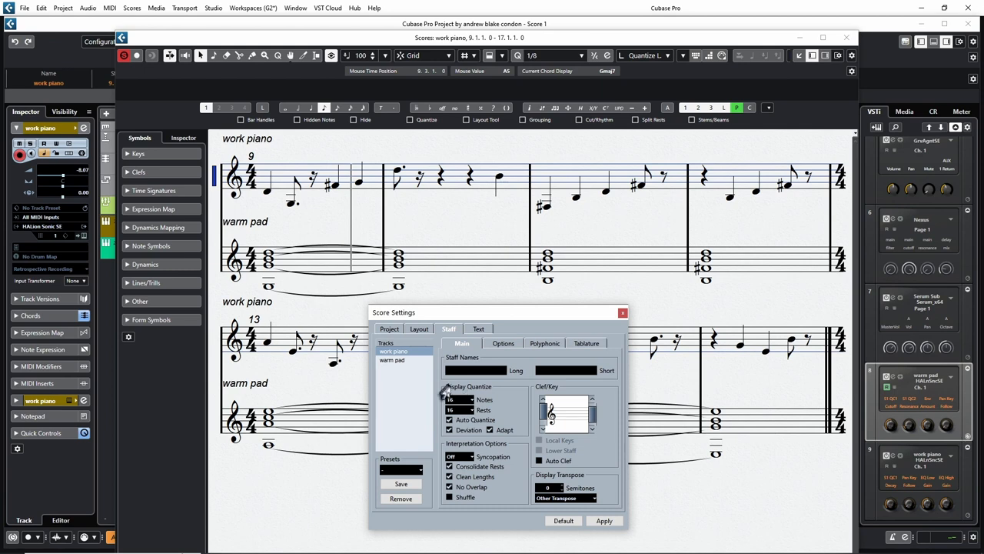
pyautogui.moveTo(504, 403)
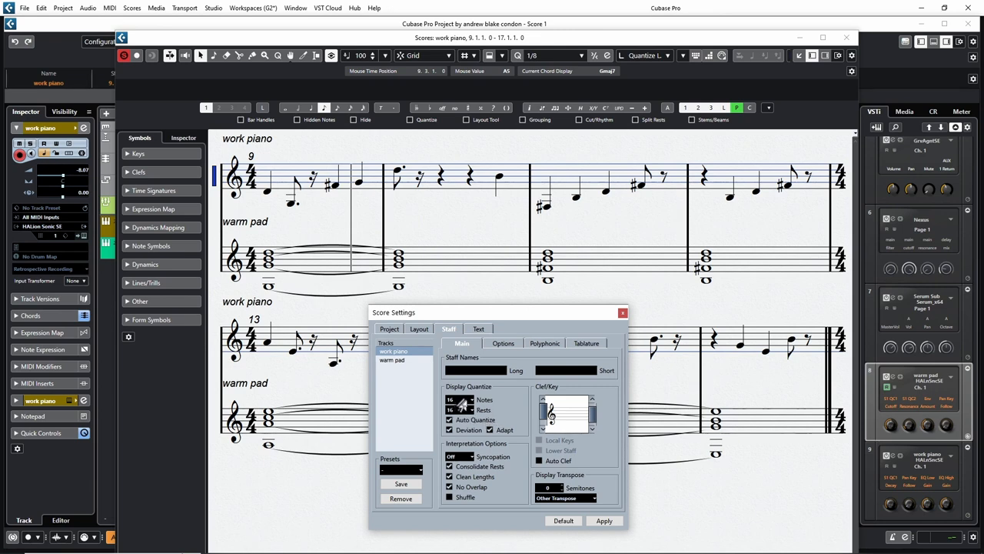
# - Set work piano Display Quantize for notes and rests to quarter notes (4) and apply
pyautogui.click(461, 400)
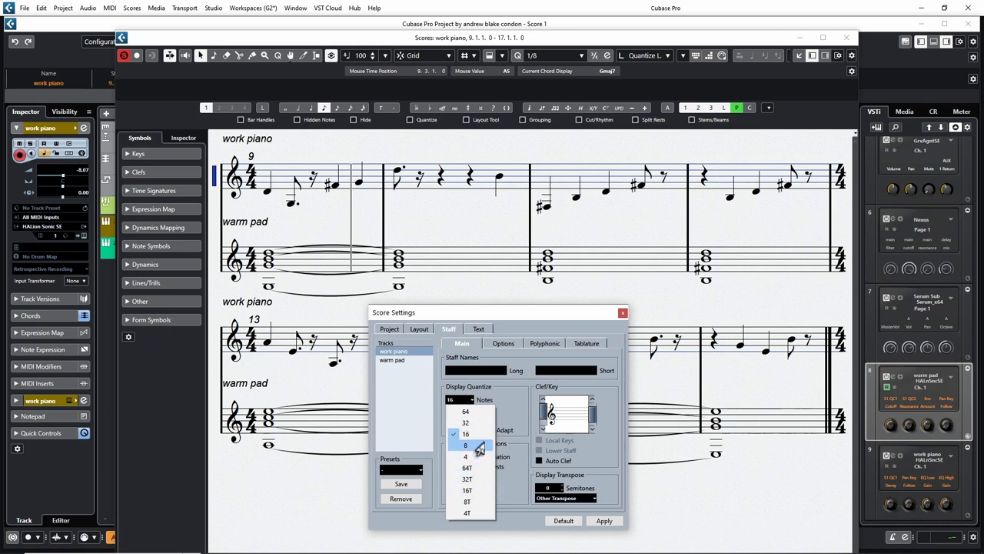
pyautogui.moveTo(474, 446)
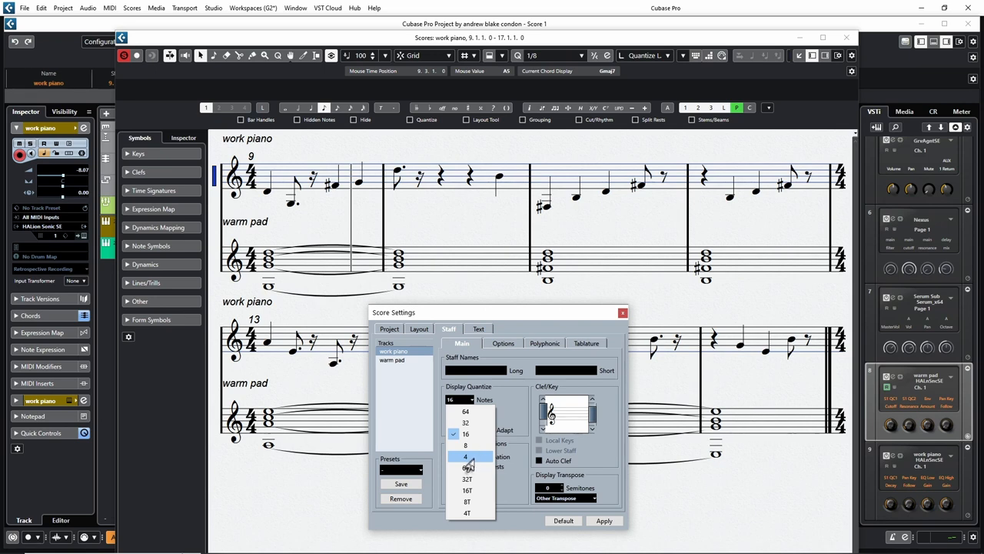
pyautogui.moveTo(468, 466)
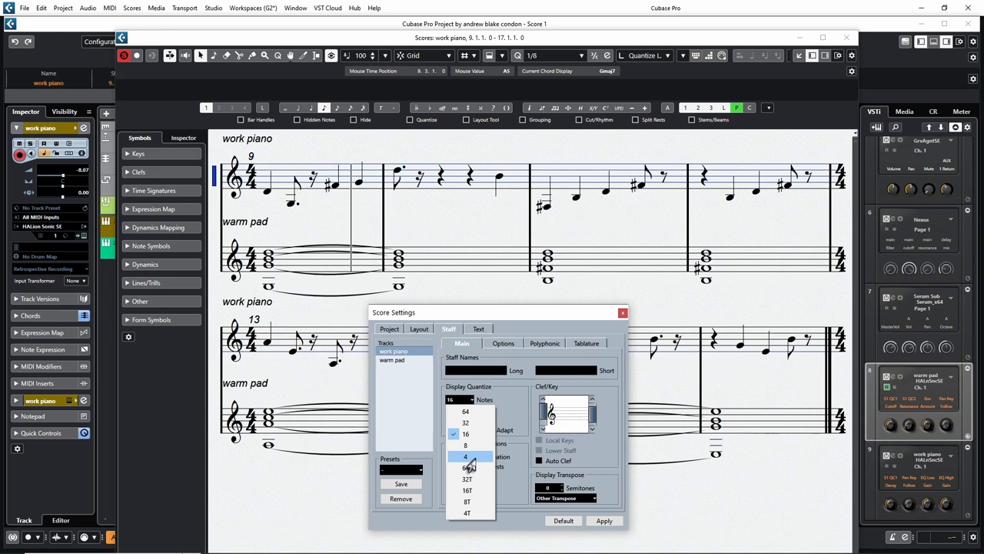
pyautogui.moveTo(467, 468)
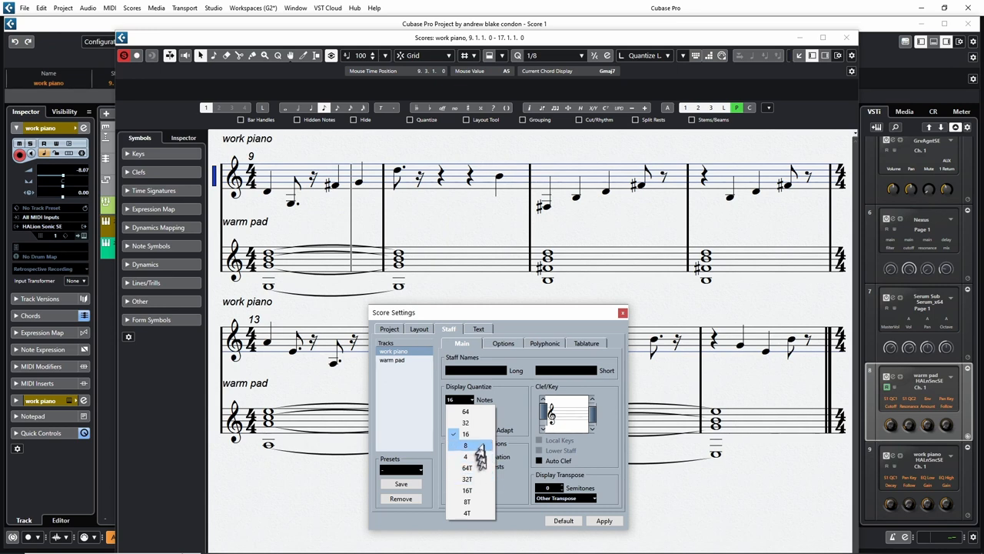
pyautogui.moveTo(465, 412)
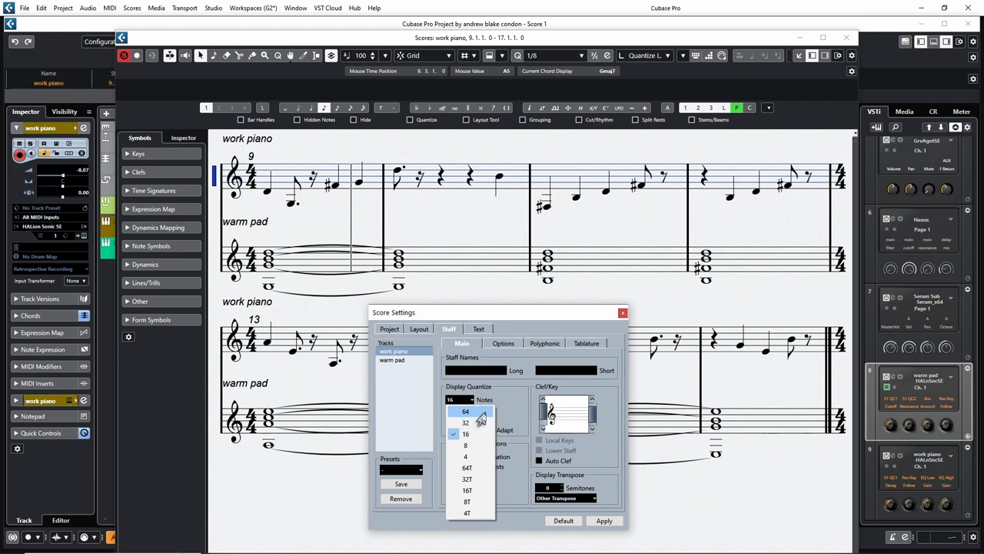
pyautogui.moveTo(466, 456)
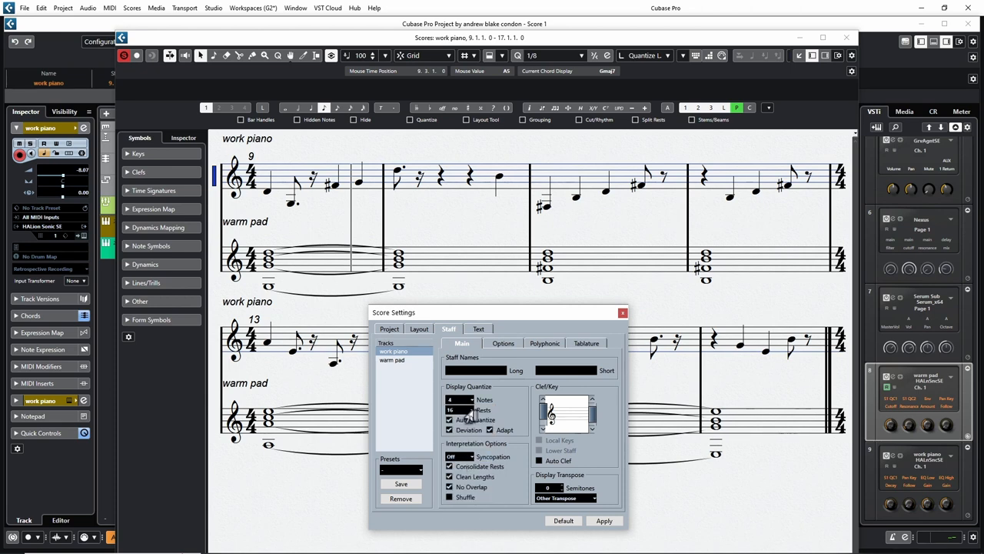
pyautogui.click(459, 410)
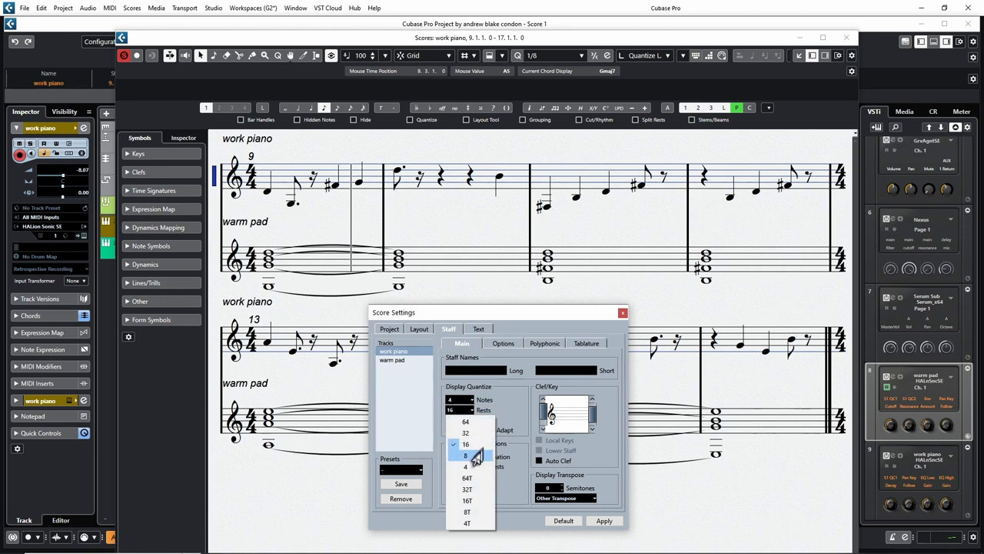
pyautogui.click(465, 444)
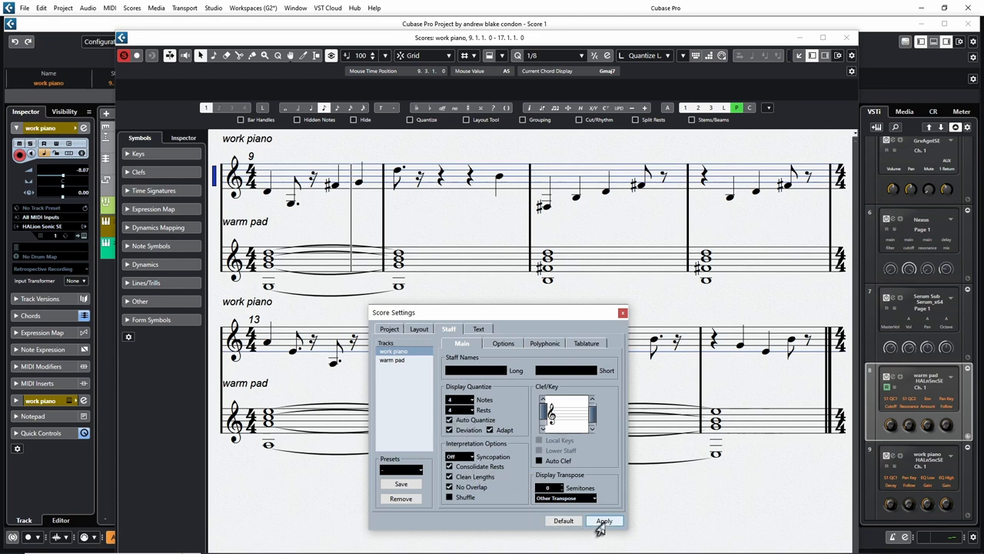
pyautogui.click(604, 521)
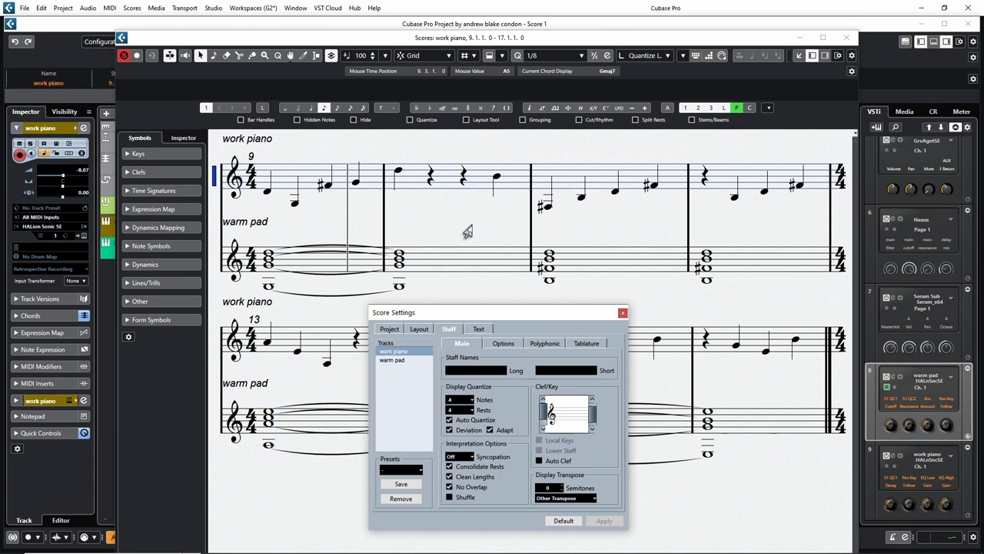
pyautogui.moveTo(469, 225)
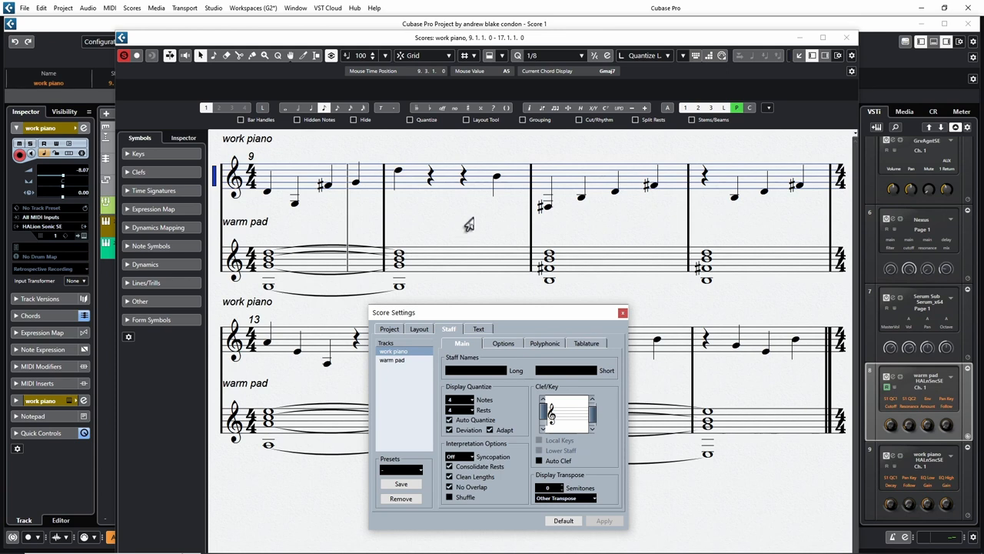
pyautogui.moveTo(408, 223)
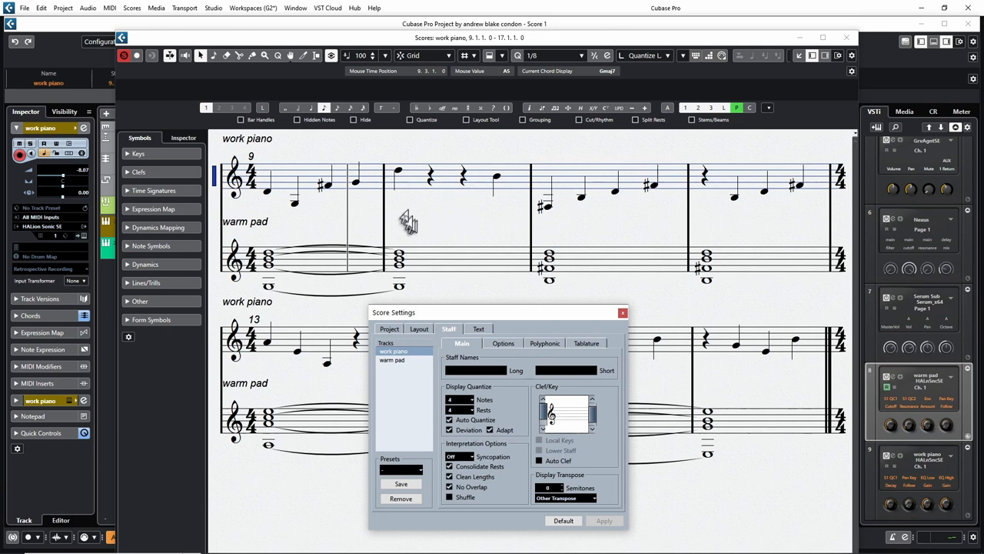
pyautogui.moveTo(380, 200)
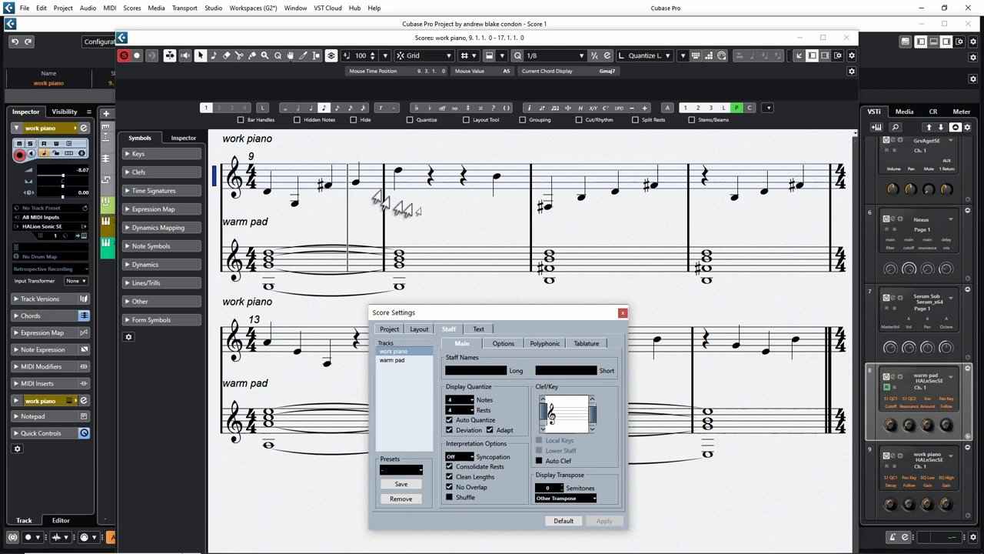
pyautogui.moveTo(612, 223)
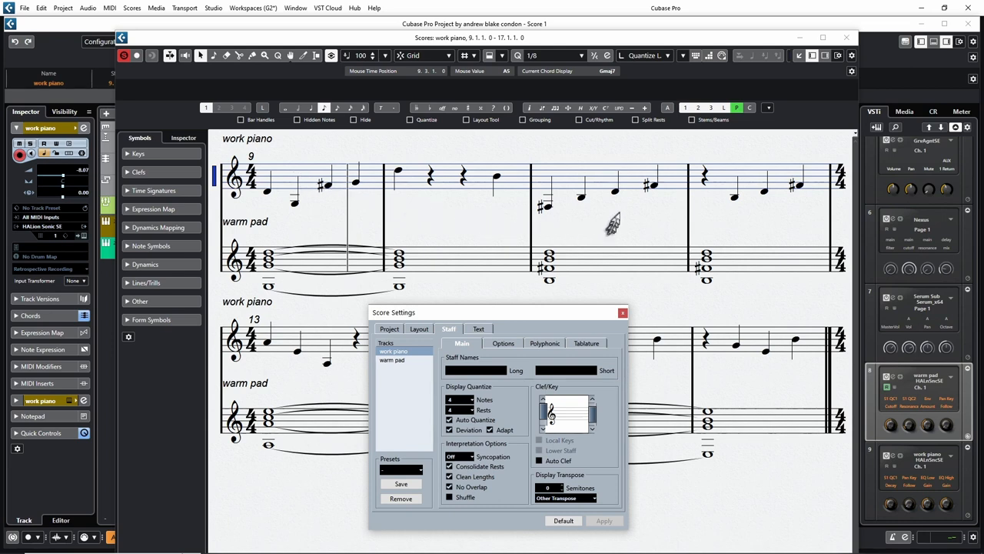
pyautogui.moveTo(585, 230)
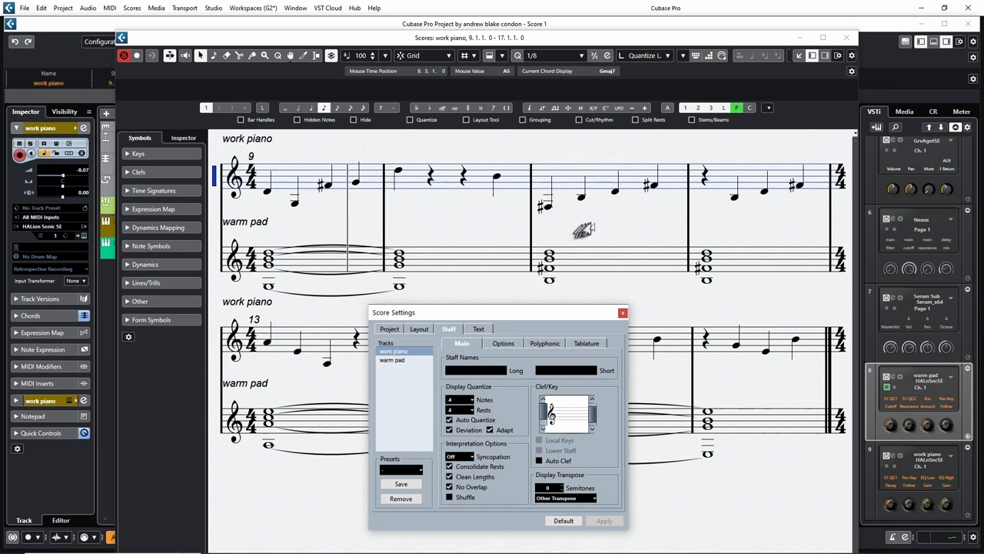
pyautogui.moveTo(650, 213)
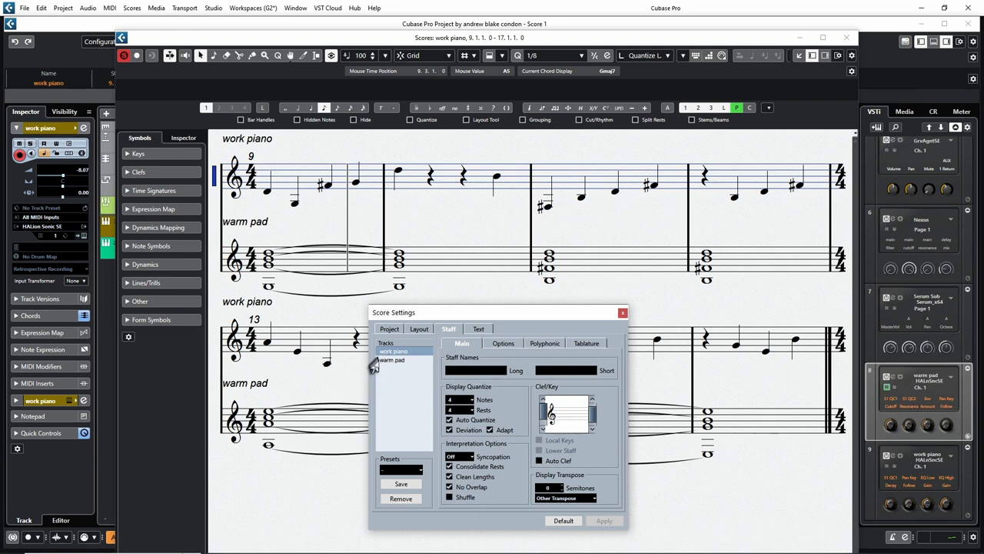
# - Give the warm pad staff eighth-note display quantize without Auto Quantize, and apply
pyautogui.click(391, 360)
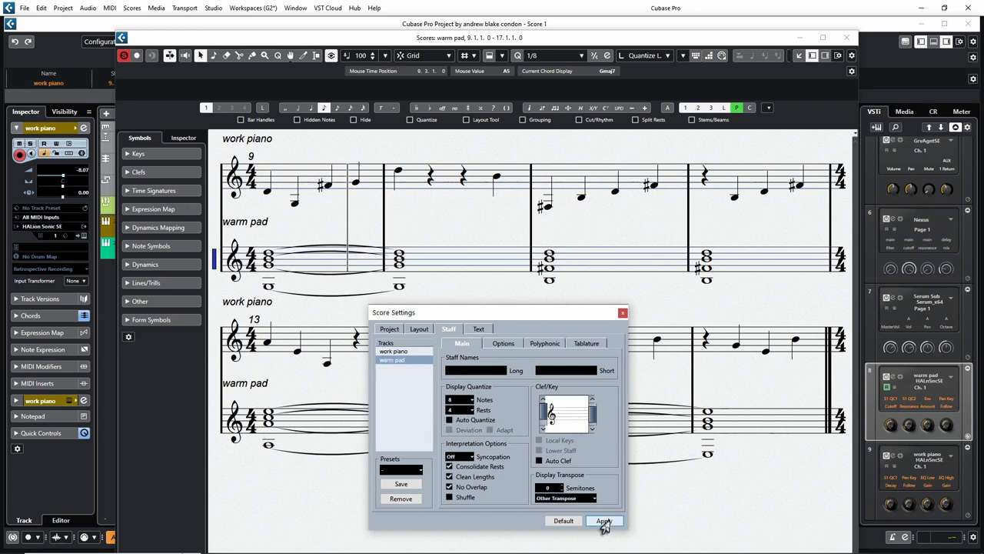
pyautogui.click(604, 521)
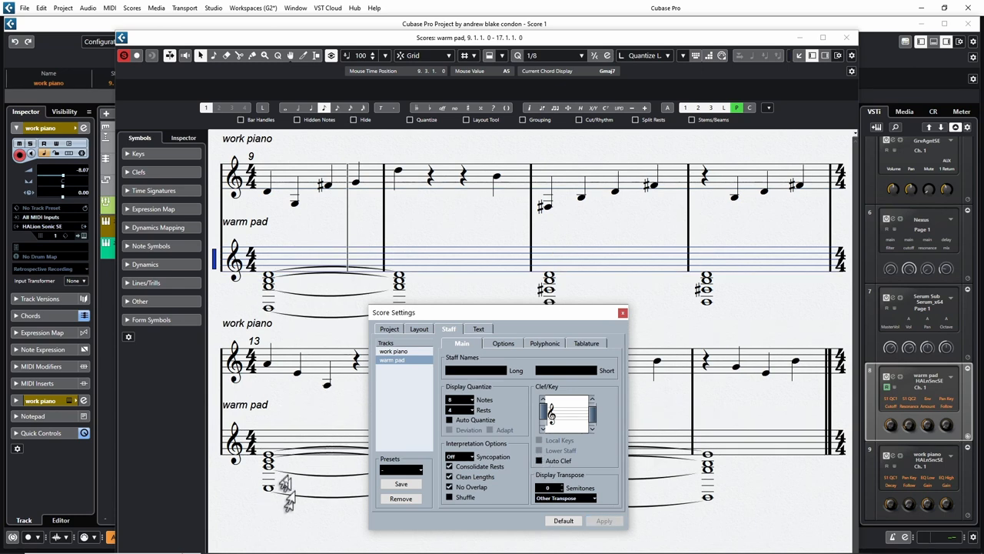
pyautogui.moveTo(284, 498)
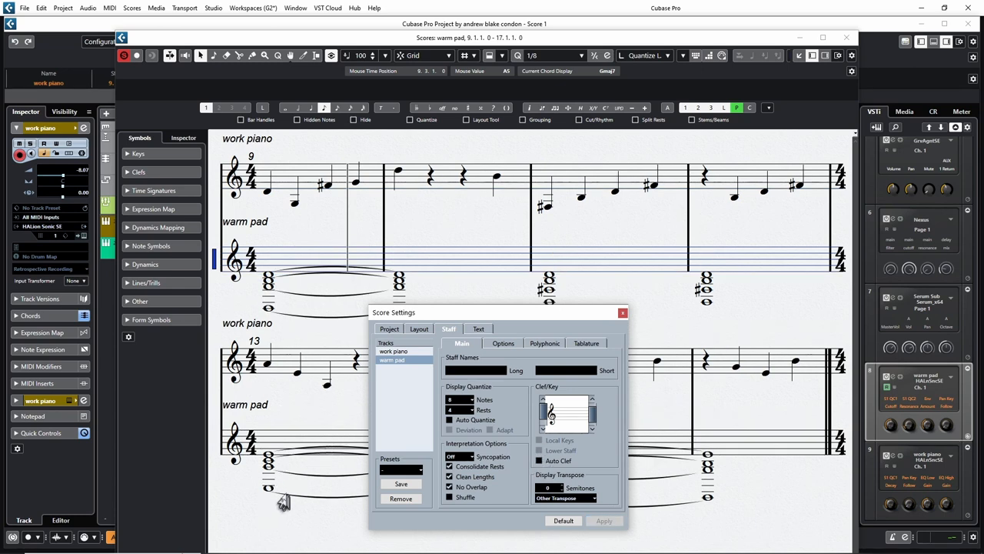
pyautogui.moveTo(249, 486)
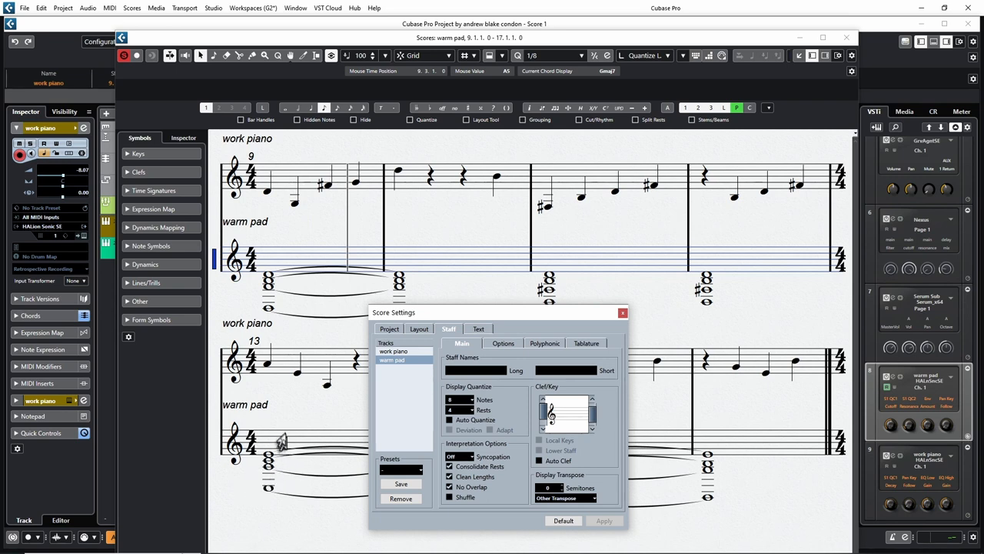
pyautogui.moveTo(284, 476)
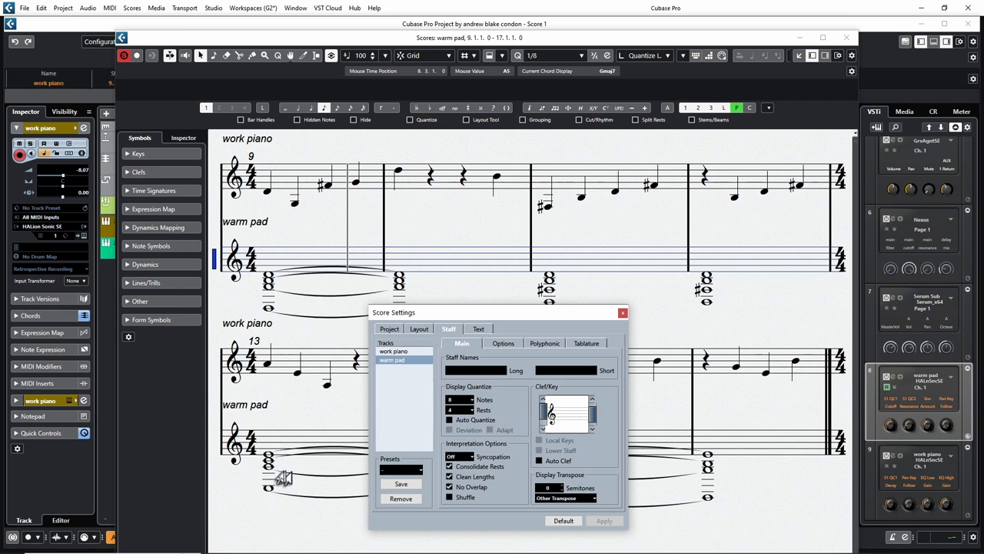
pyautogui.moveTo(271, 492)
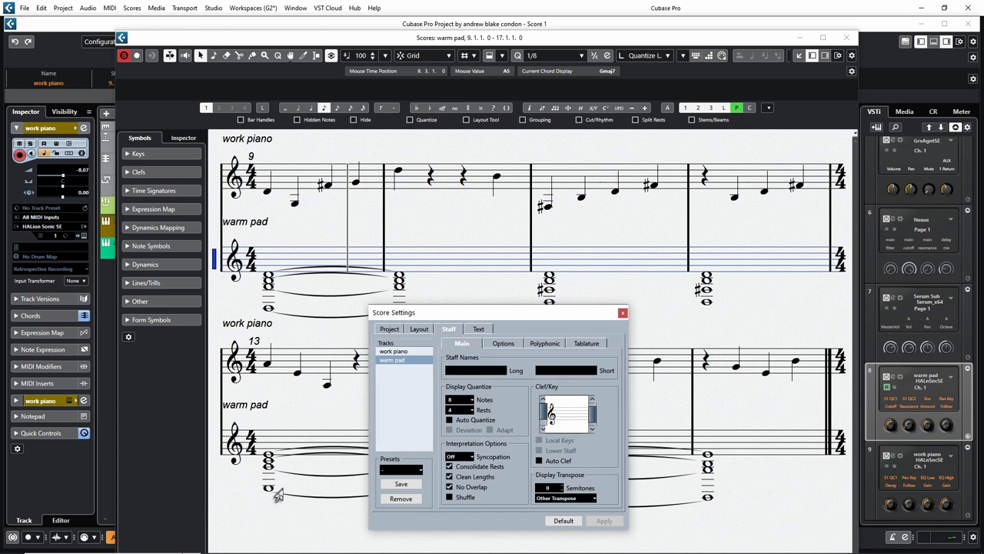
pyautogui.moveTo(306, 453)
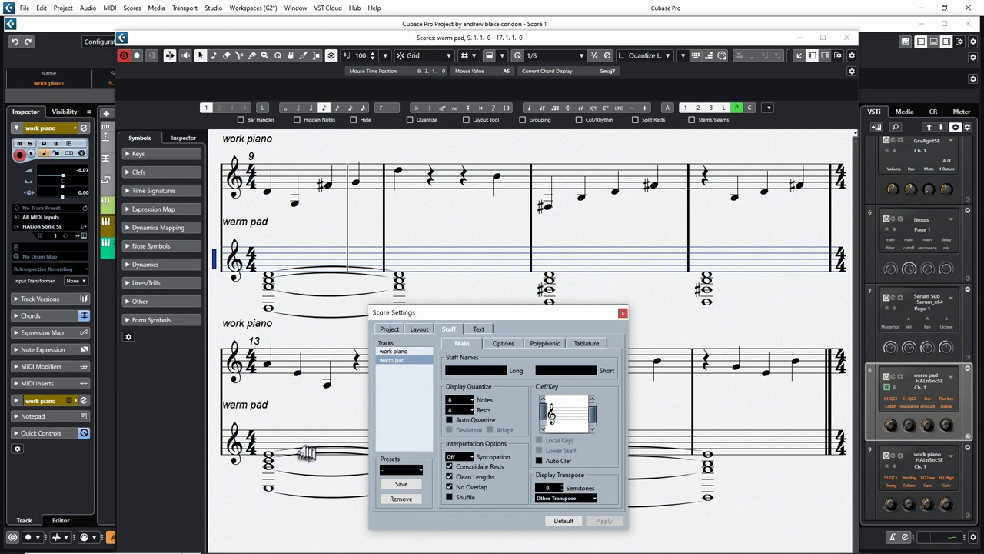
pyautogui.moveTo(360, 531)
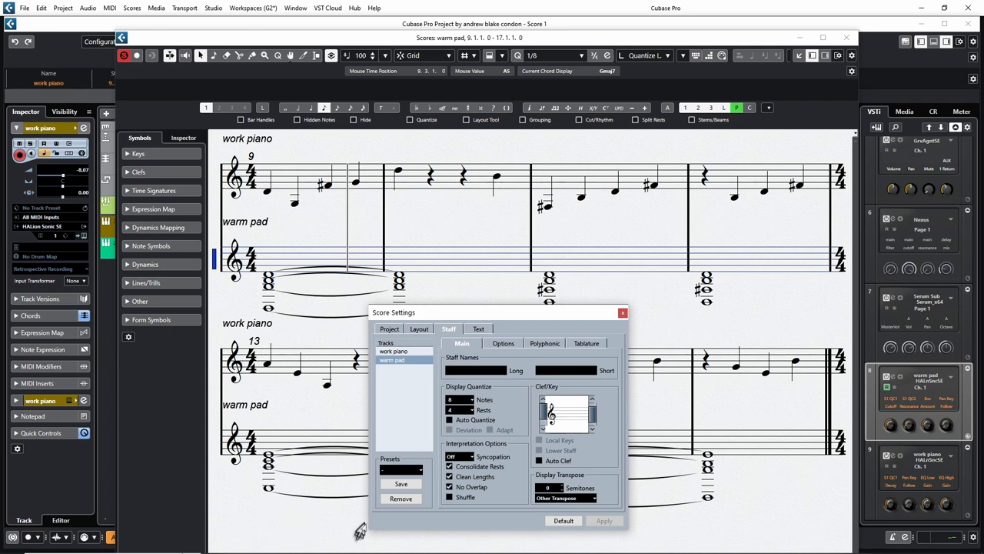
pyautogui.moveTo(583, 486)
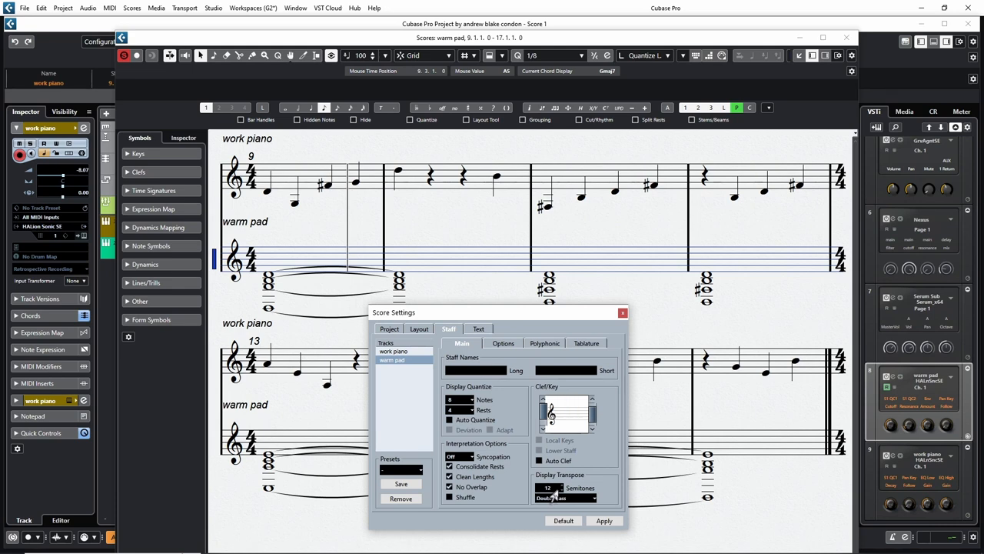
# - Apply the Double Bass display transpose preset (12 semitones) to warm pad
pyautogui.click(604, 521)
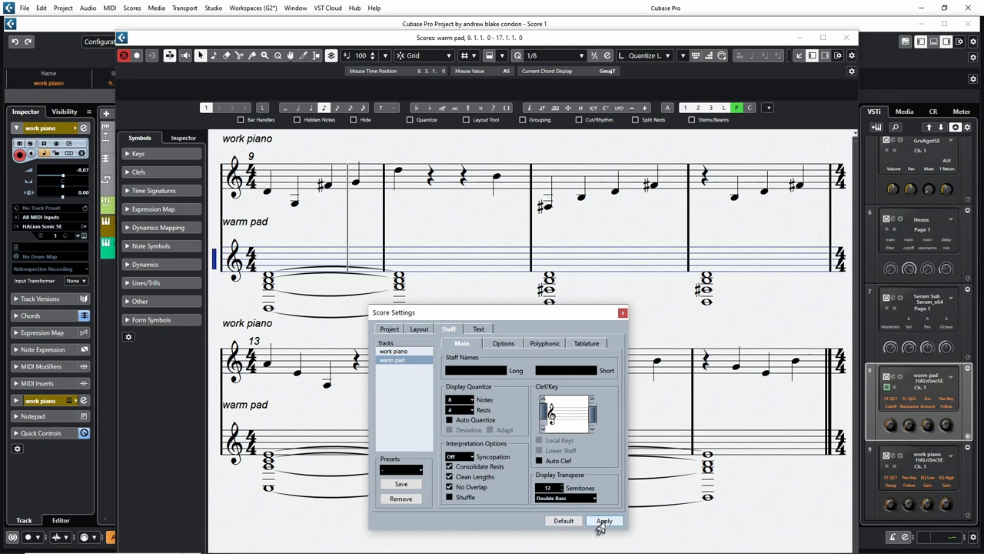
pyautogui.click(605, 520)
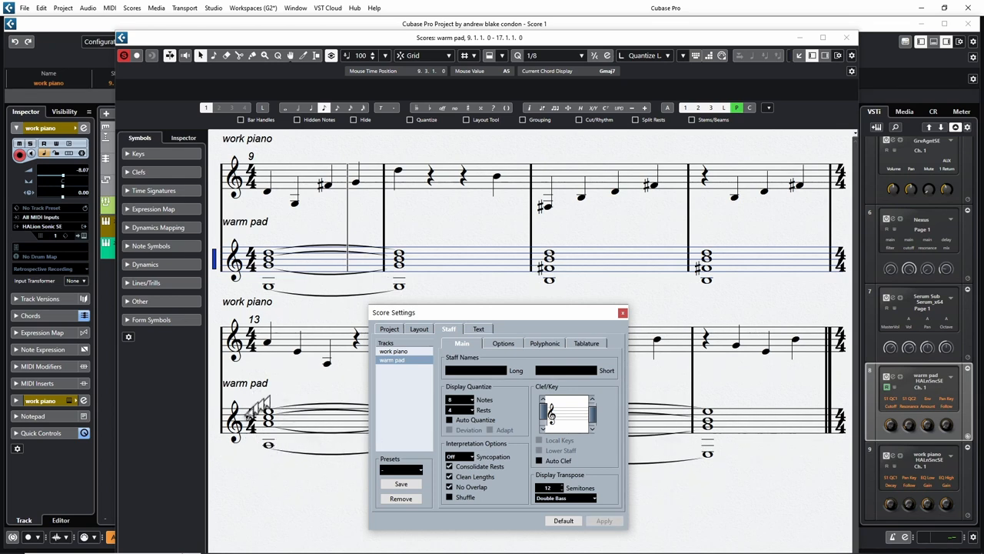
pyautogui.moveTo(264, 451)
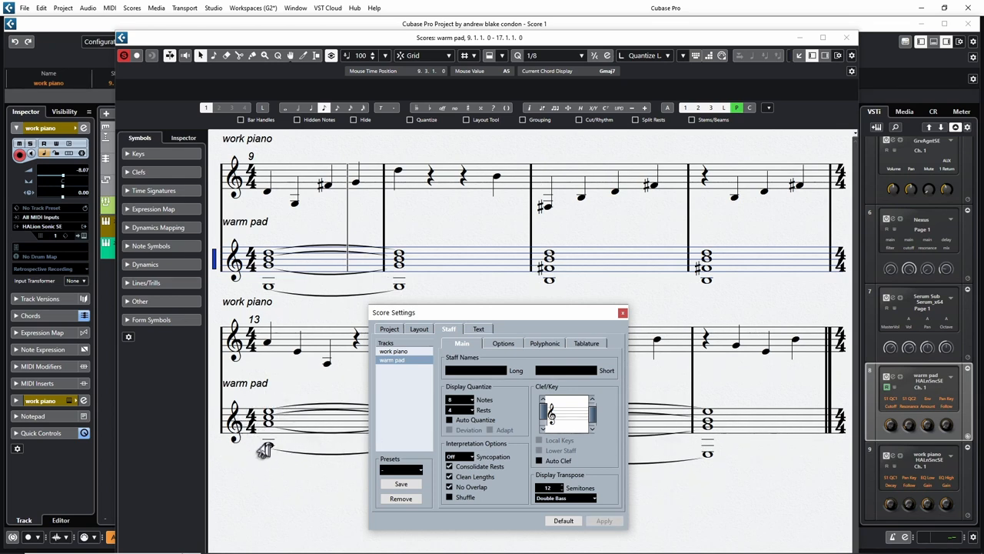
pyautogui.moveTo(265, 519)
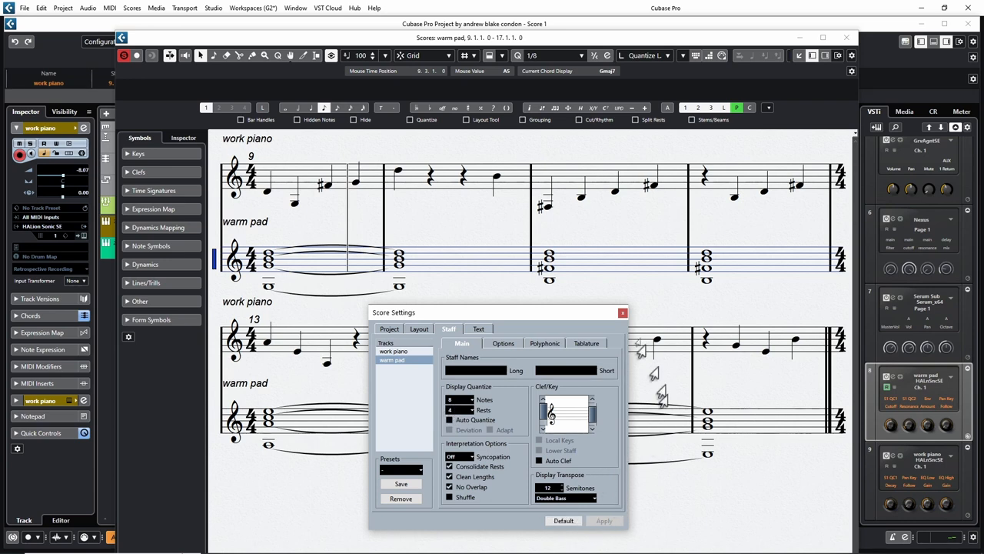
pyautogui.moveTo(685, 388)
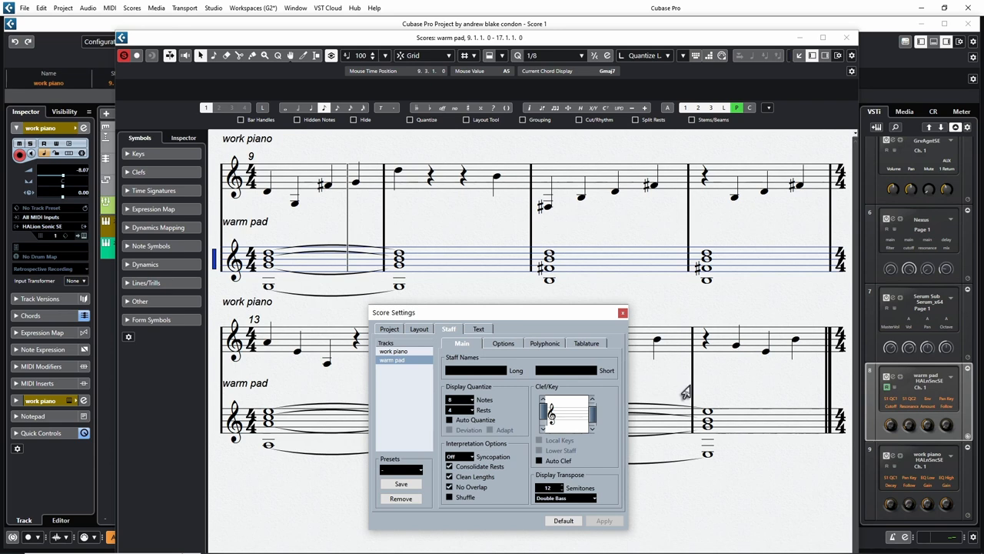
pyautogui.moveTo(558, 491)
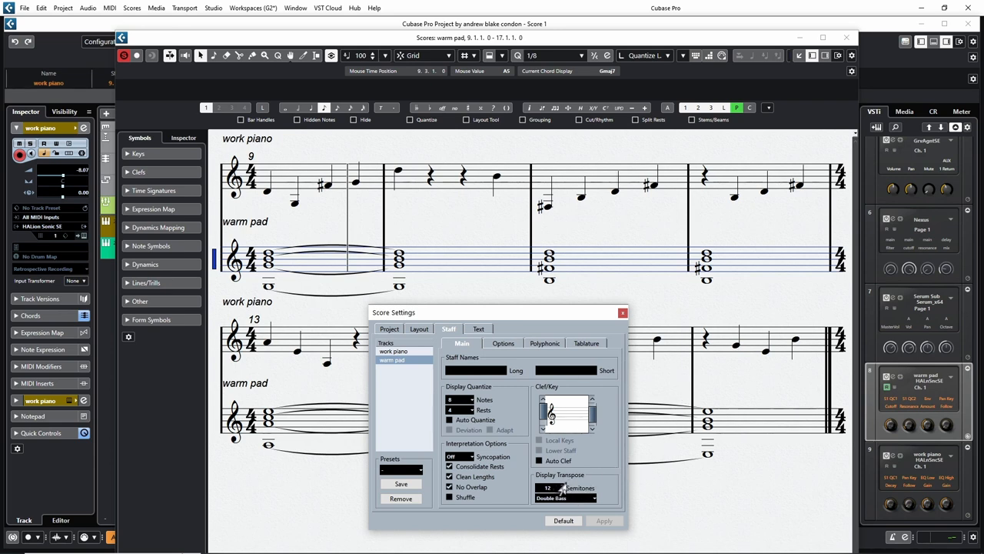
# - Close the Score Settings dialog
pyautogui.click(623, 313)
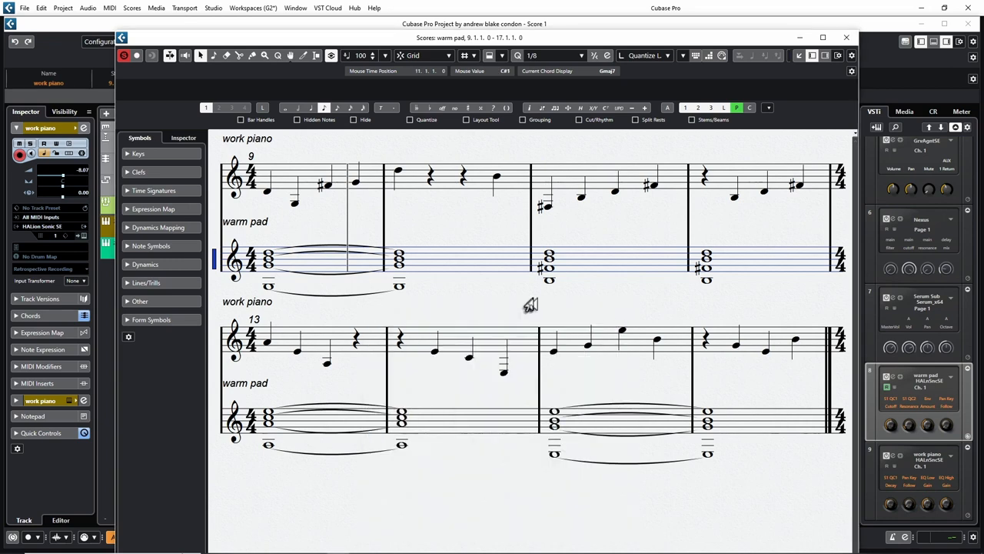
pyautogui.moveTo(507, 307)
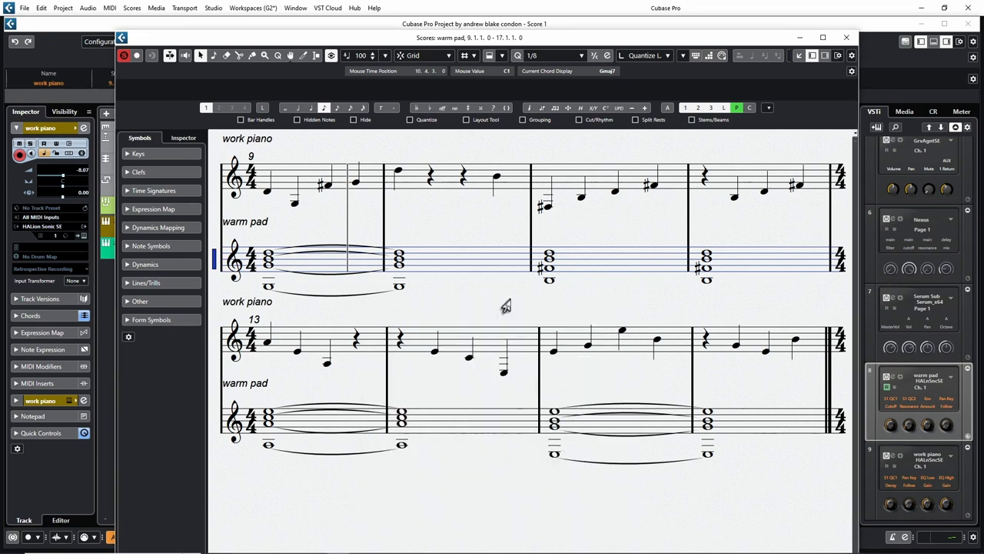
pyautogui.moveTo(478, 309)
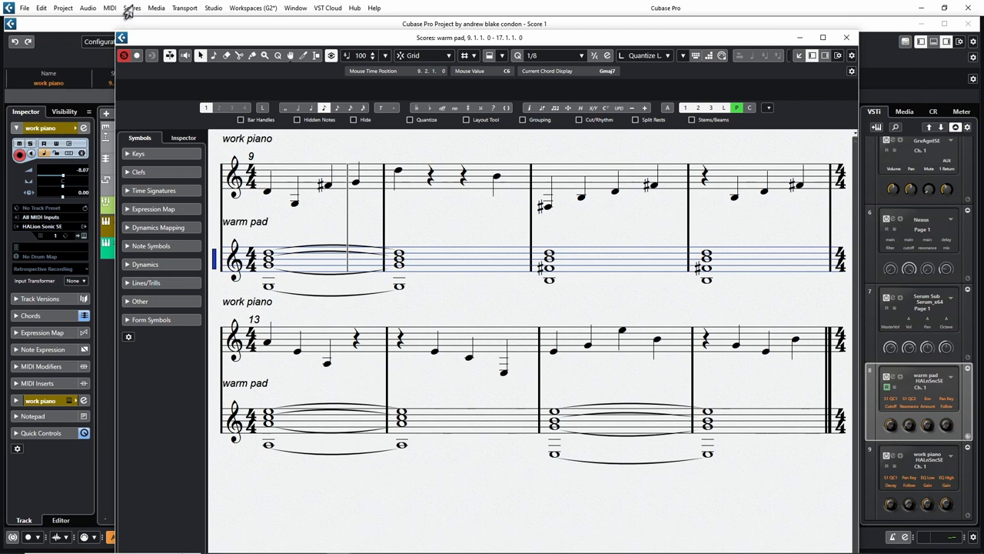
# - Switch the Score Editor to Page Mode via the Scores menu
pyautogui.click(131, 7)
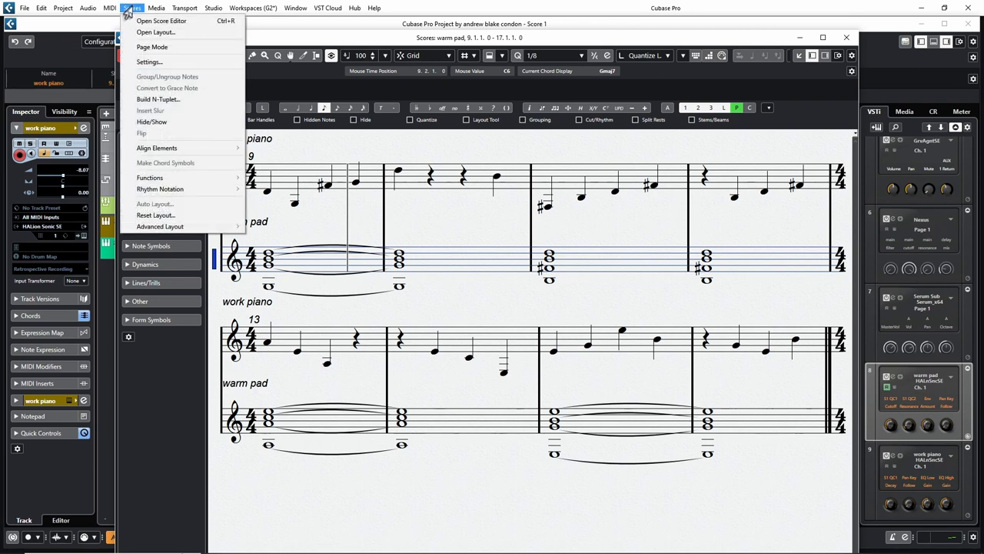
pyautogui.moveTo(151, 47)
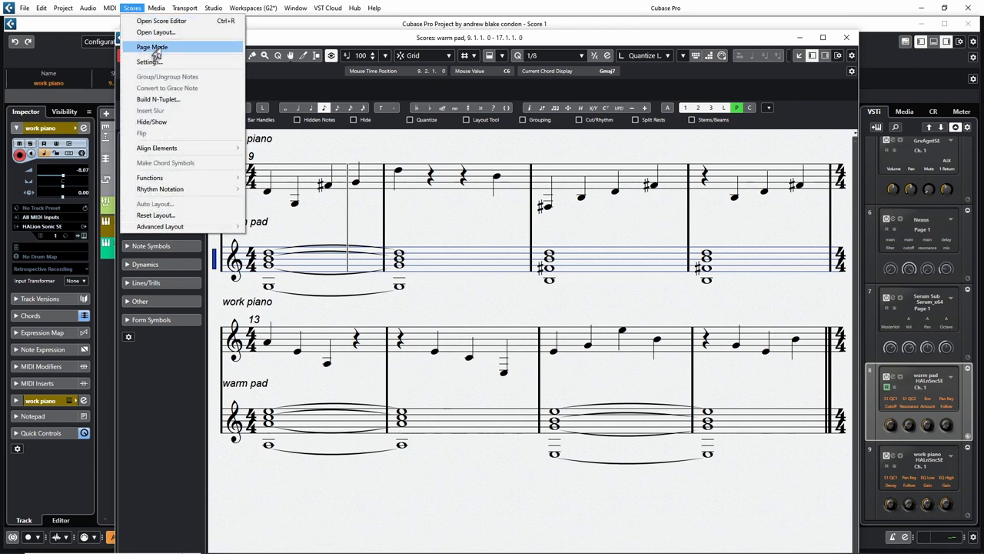
pyautogui.click(152, 47)
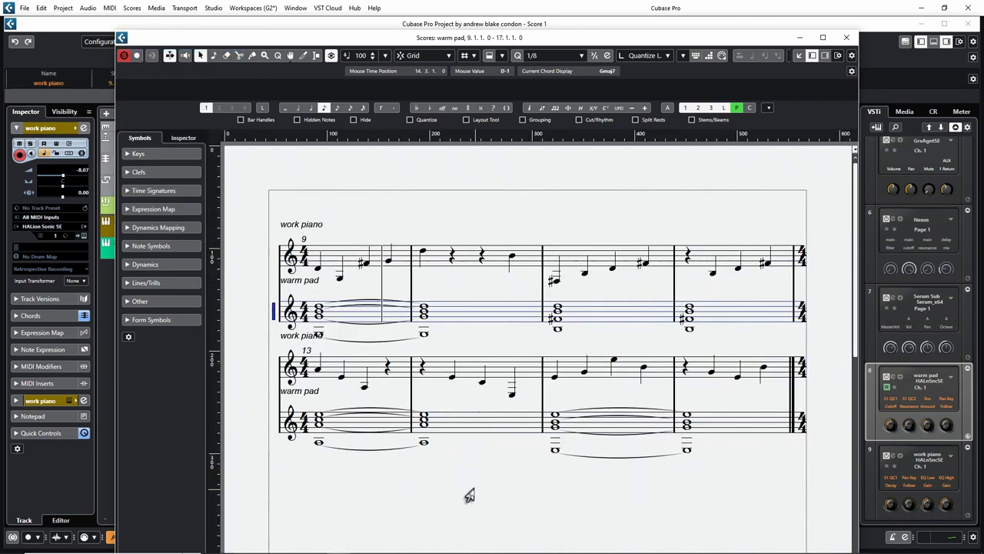
pyautogui.moveTo(447, 480)
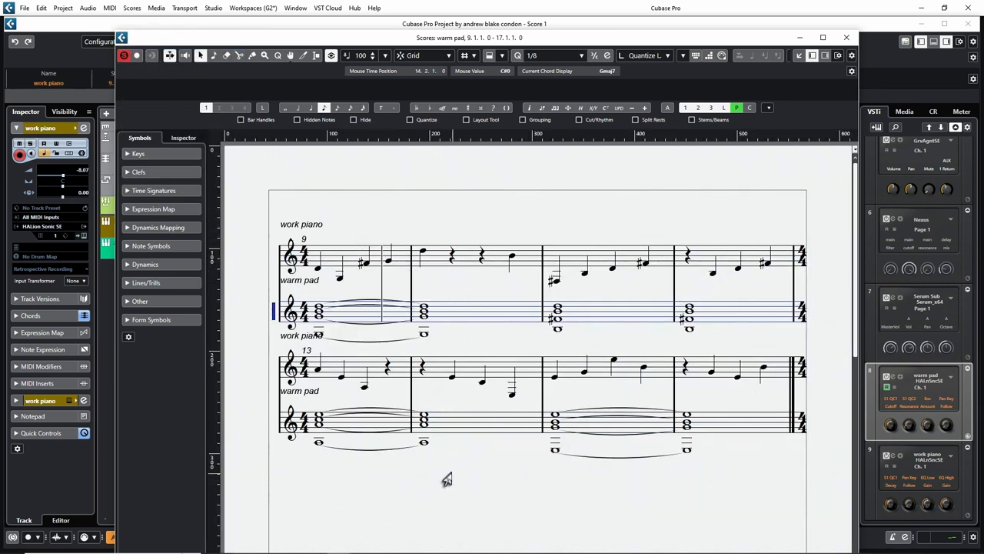